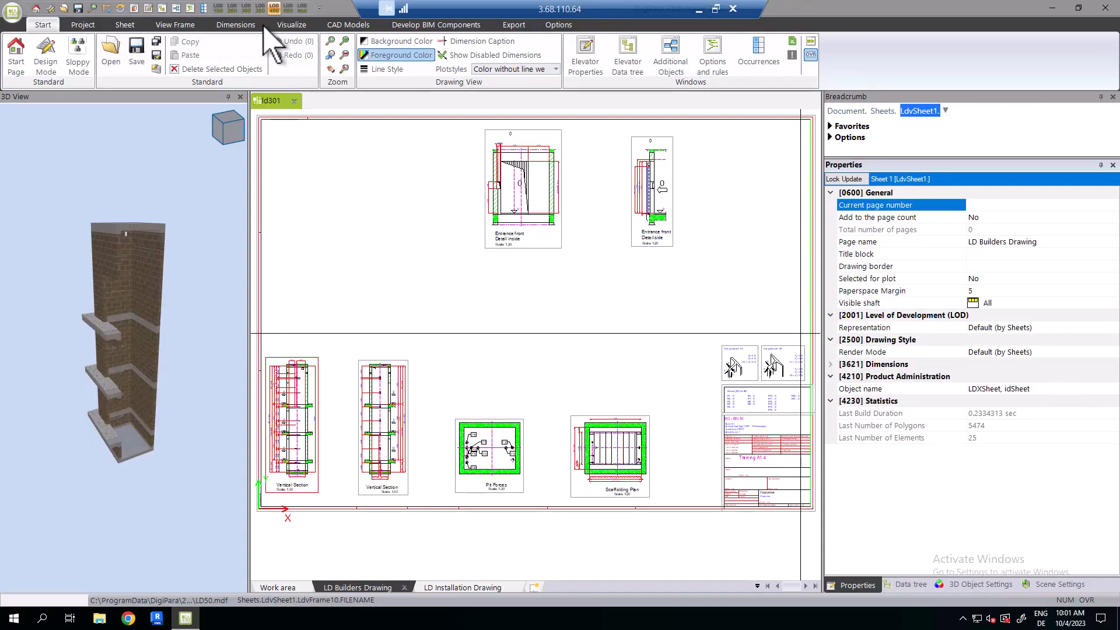
pyautogui.moveTo(342, 44)
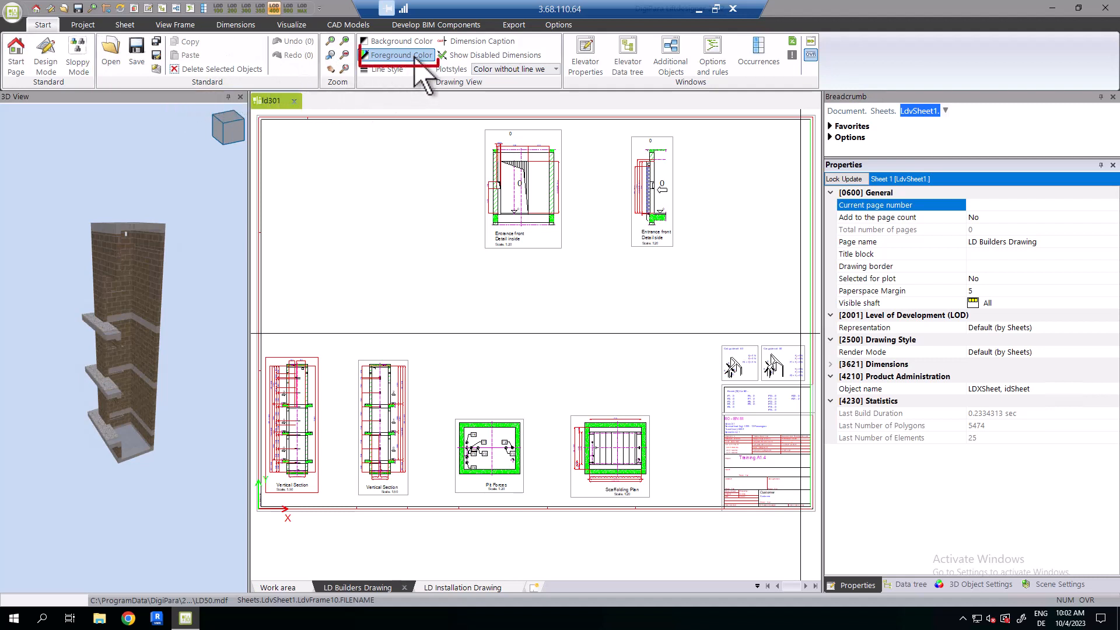
pyautogui.moveTo(768, 135)
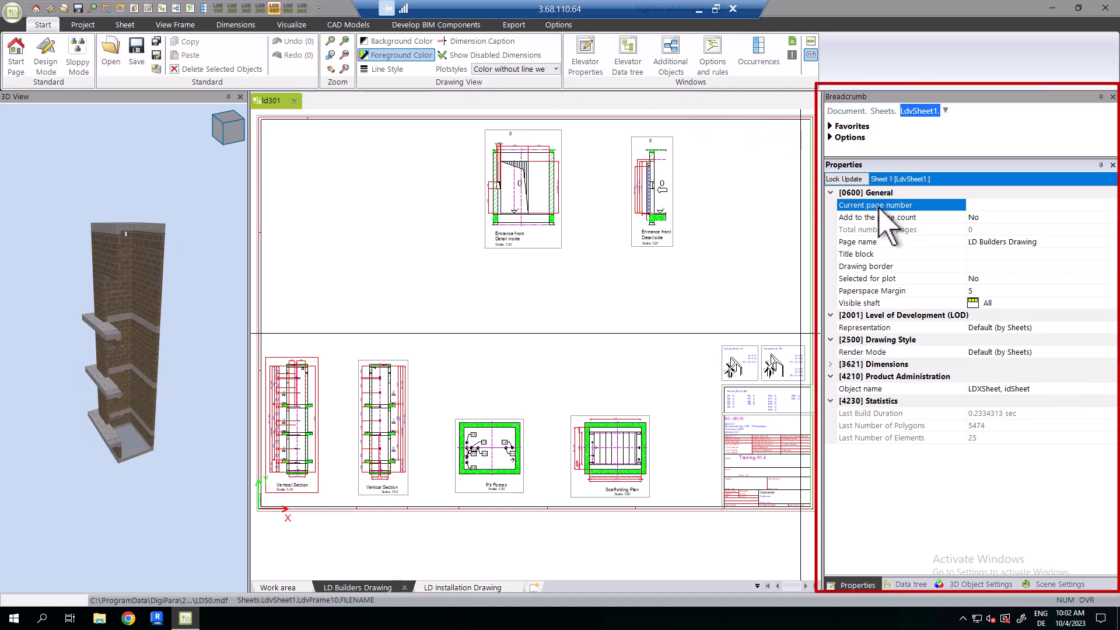
# Step: Switch to the A1.4 Projekt.ld3 document showing its shaft head section sheet
pyautogui.click(908, 584)
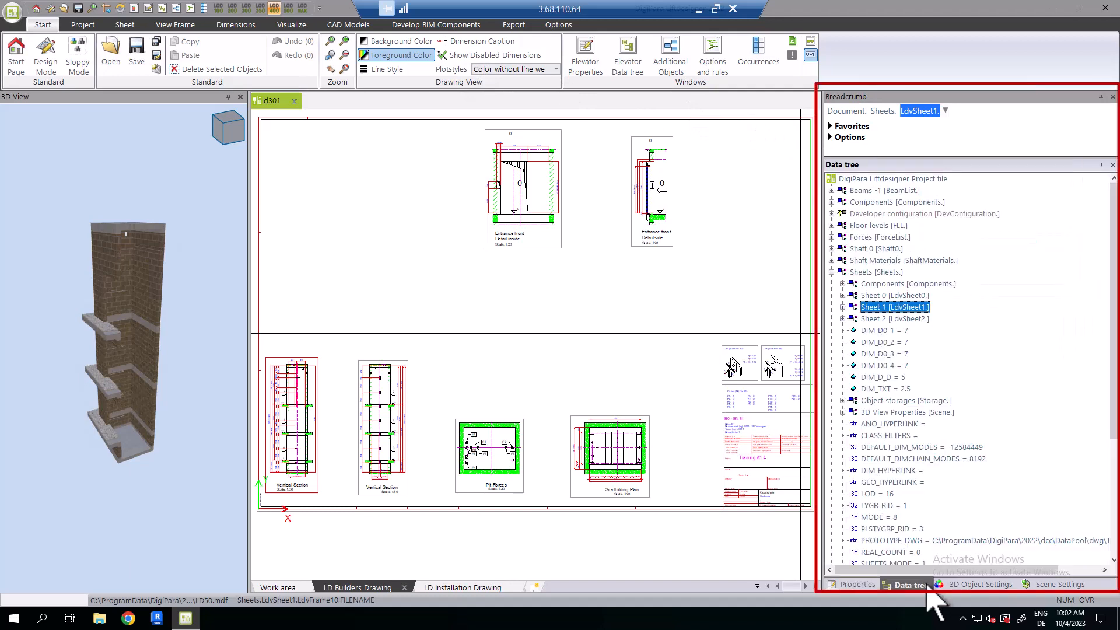
pyautogui.click(851, 584)
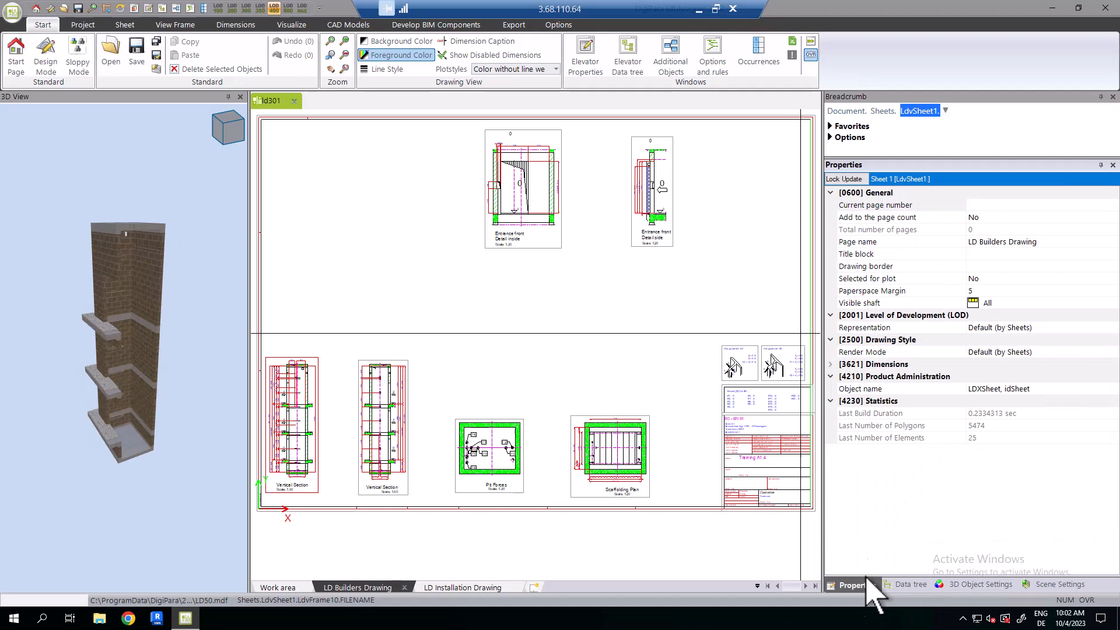
pyautogui.moveTo(966, 447)
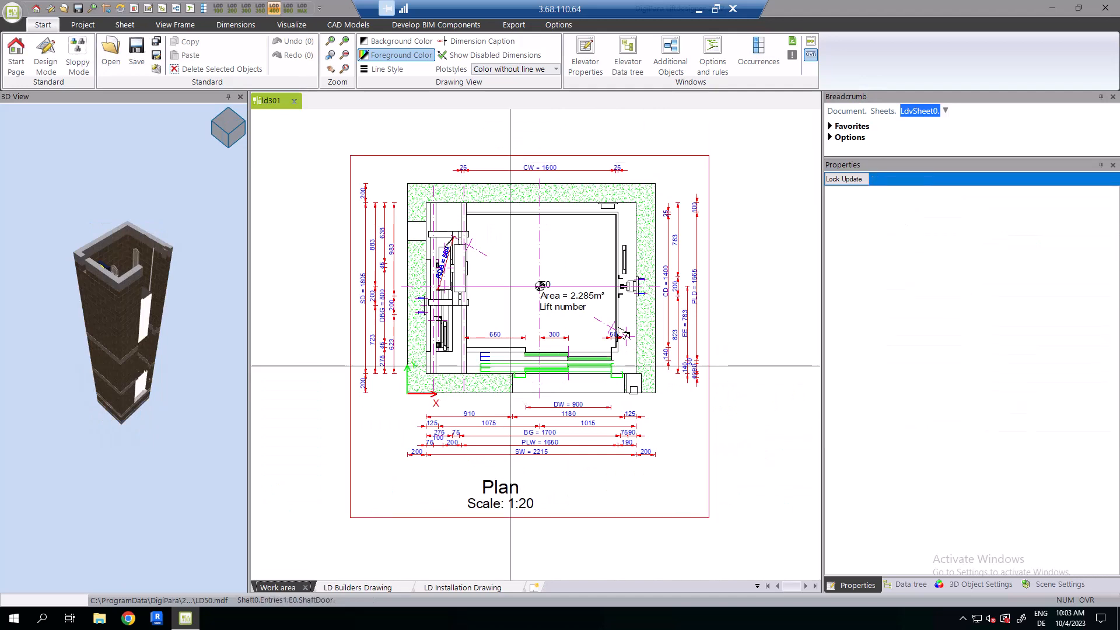
pyautogui.click(550, 370)
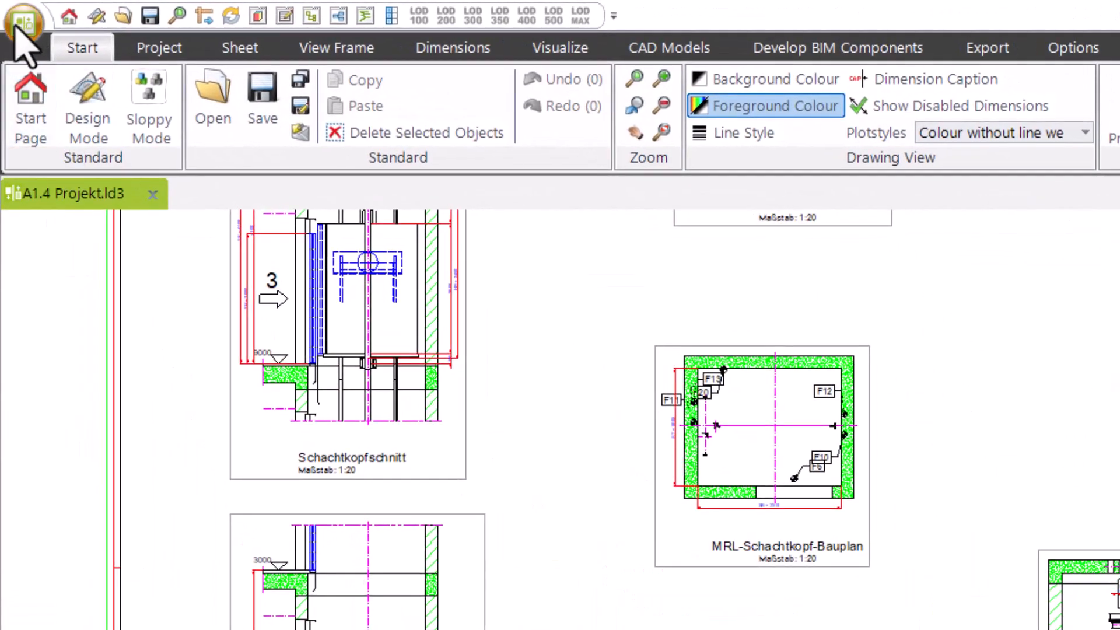
# Step: Reach the Language category of the User Settings in the program options
pyautogui.click(27, 24)
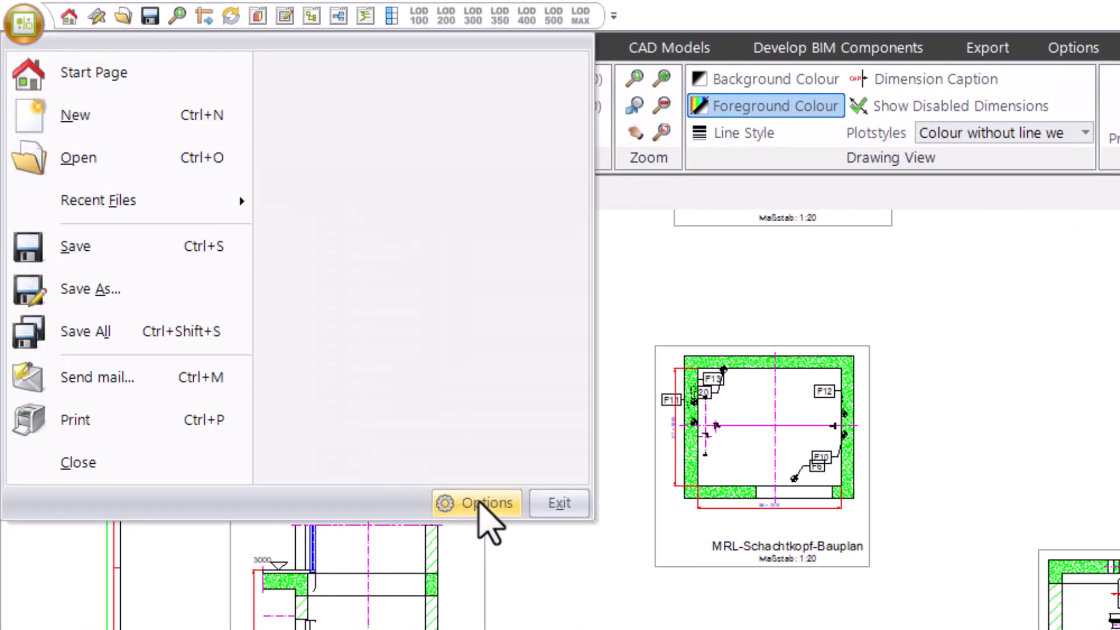
pyautogui.click(475, 503)
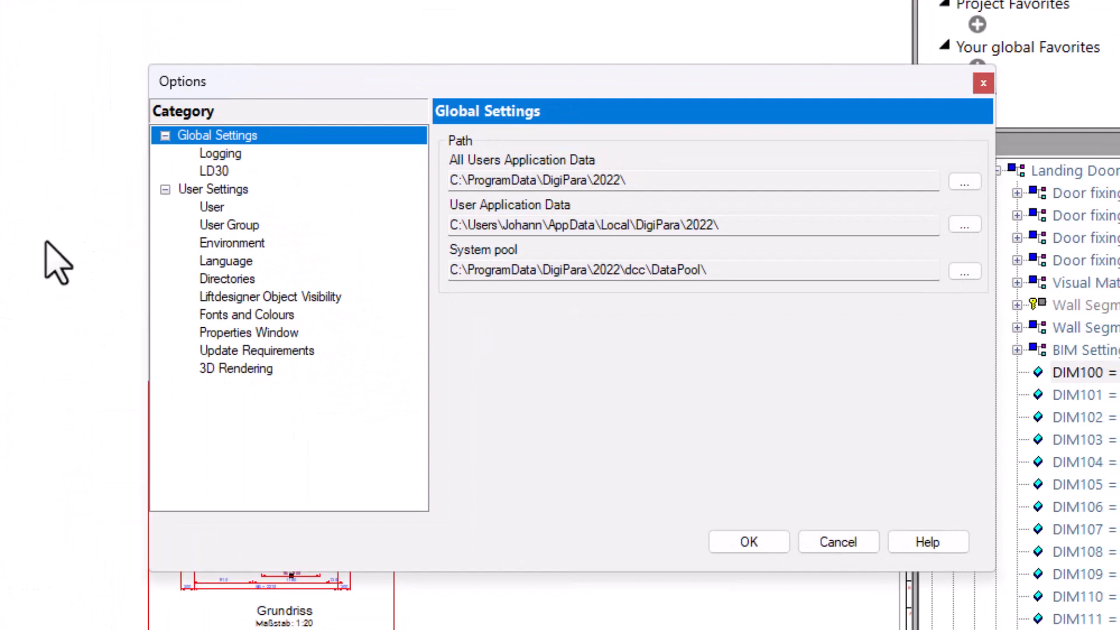
pyautogui.click(225, 260)
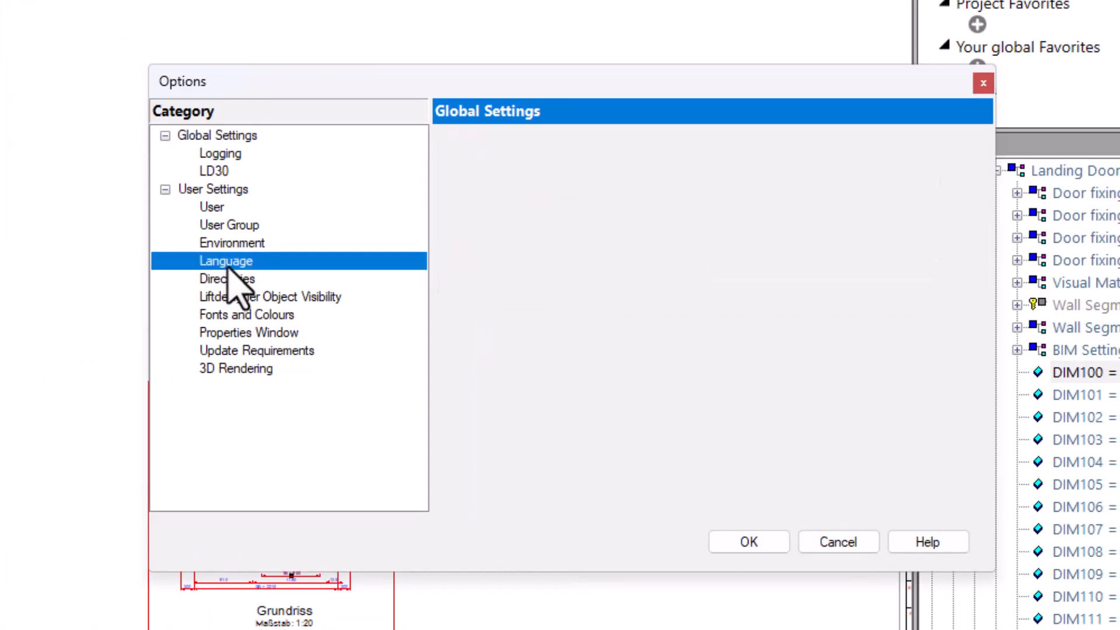
pyautogui.click(226, 260)
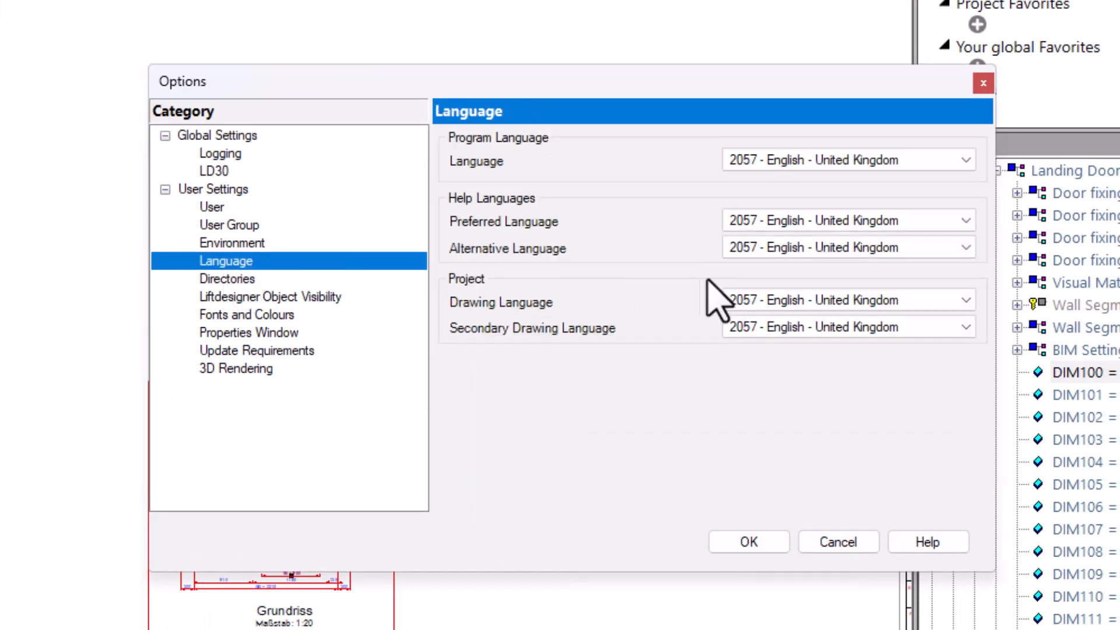
# Step: Set program, preferred help and drawing language to 1031 German - Standard and confirm
pyautogui.click(965, 160)
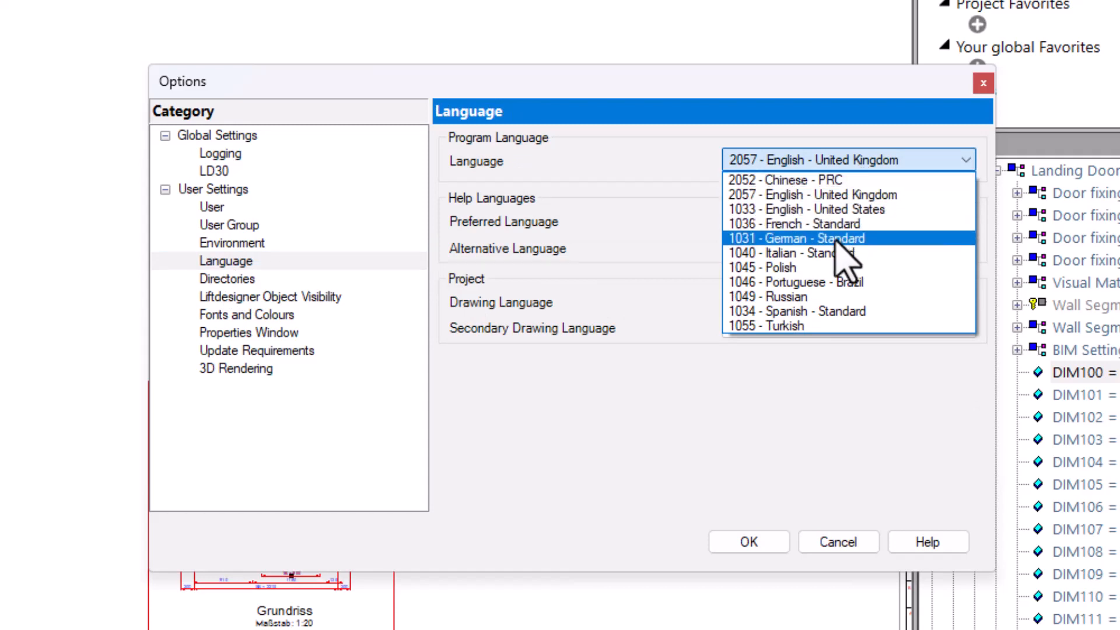
pyautogui.click(795, 239)
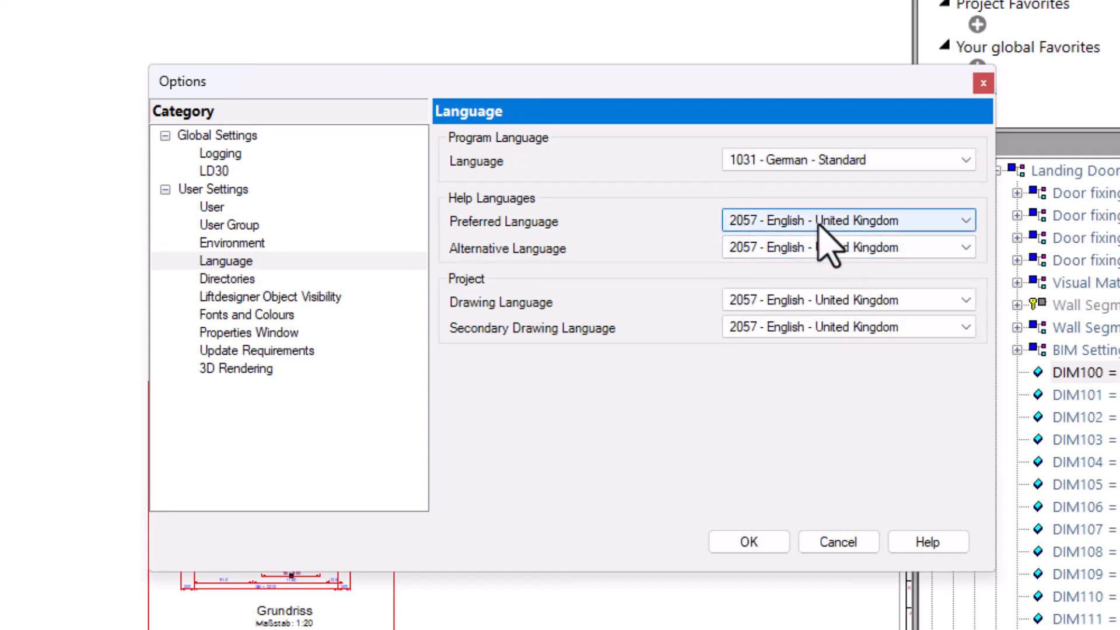
pyautogui.click(963, 221)
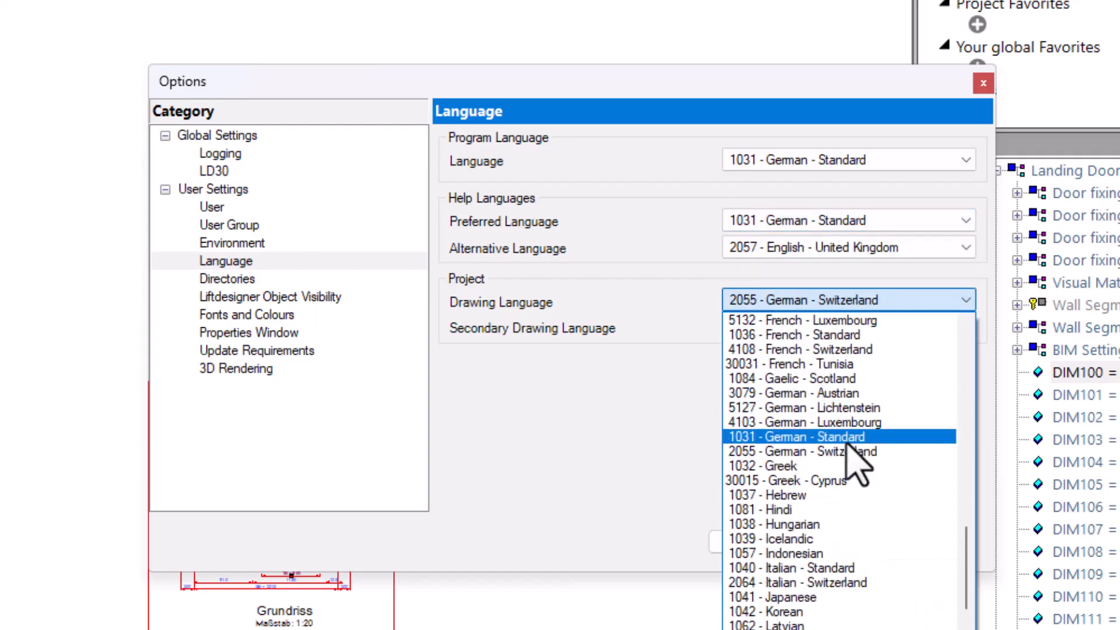
pyautogui.click(806, 437)
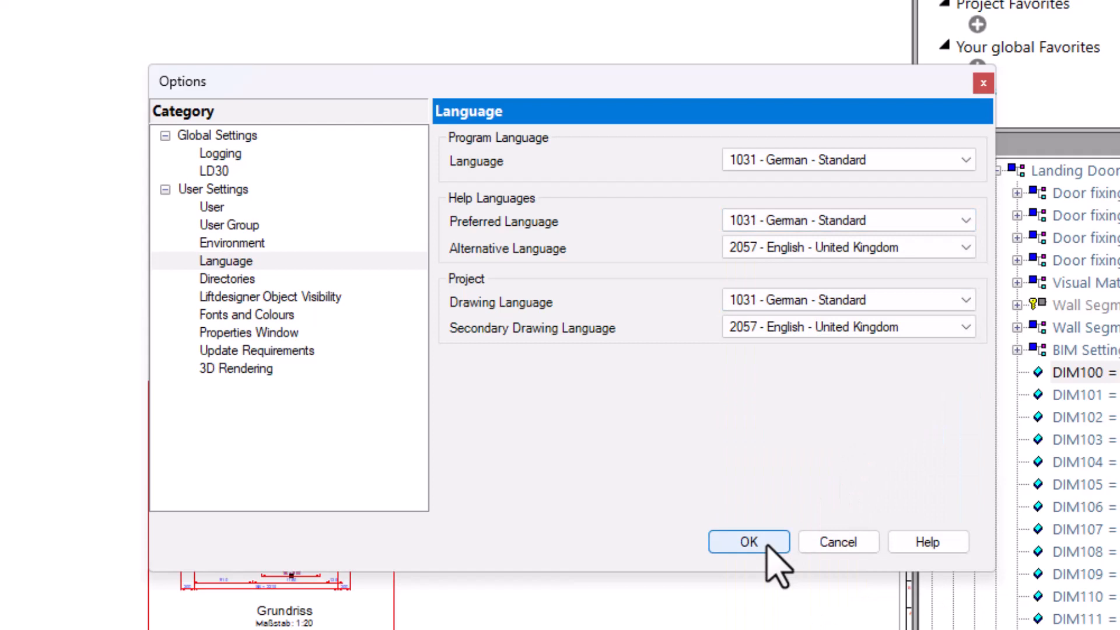
pyautogui.click(748, 542)
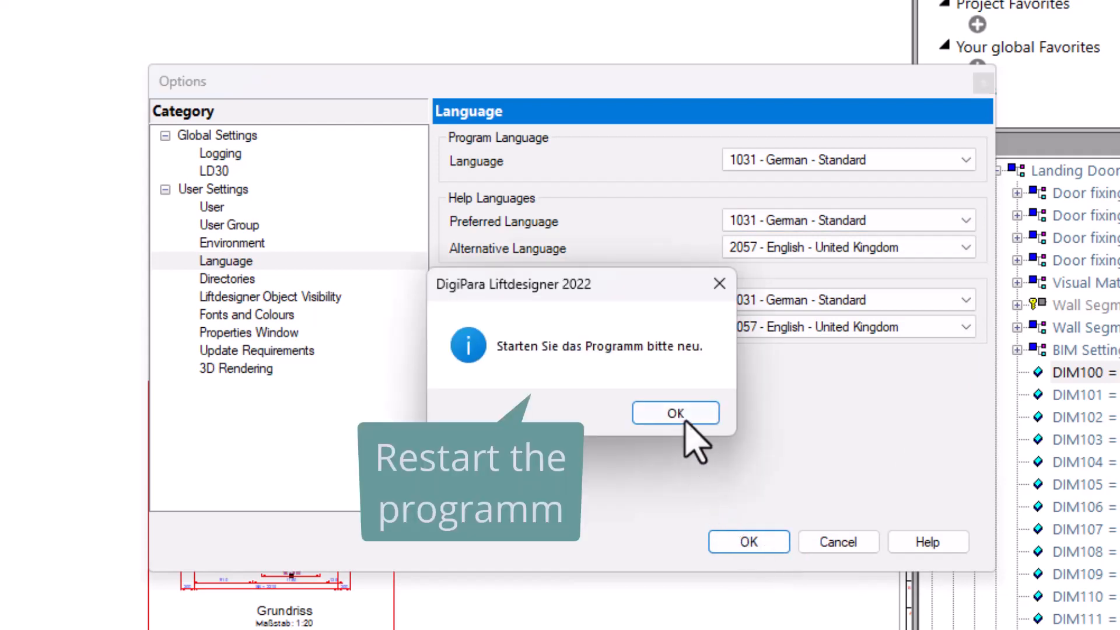
# Step: Dismiss the restart notice and browse the car's front door and path-level objects in the data tree
pyautogui.click(673, 413)
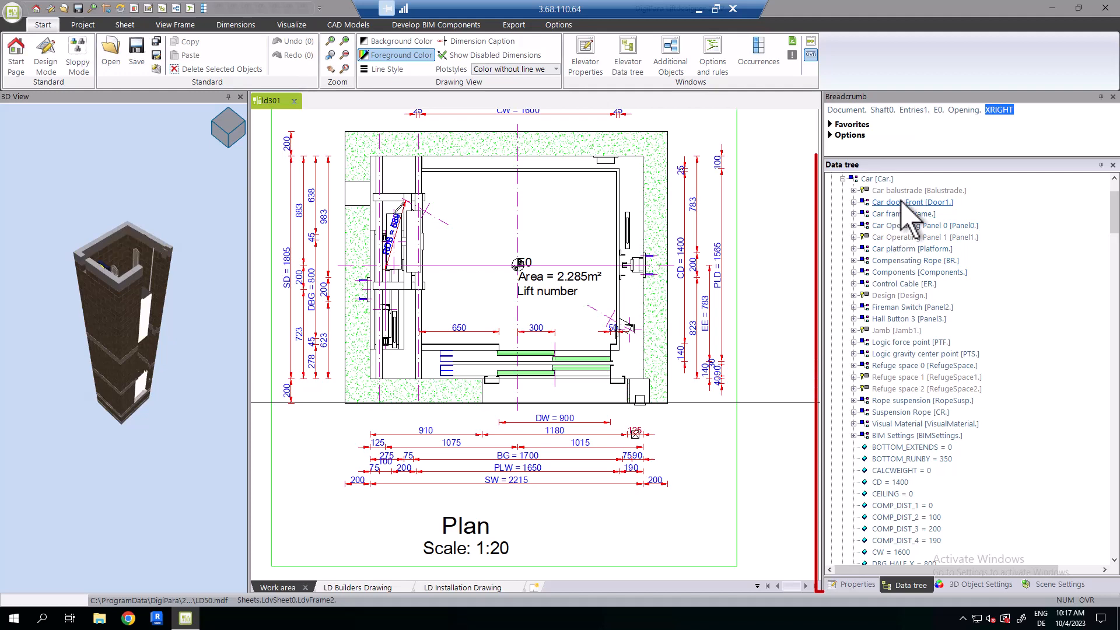
pyautogui.click(904, 213)
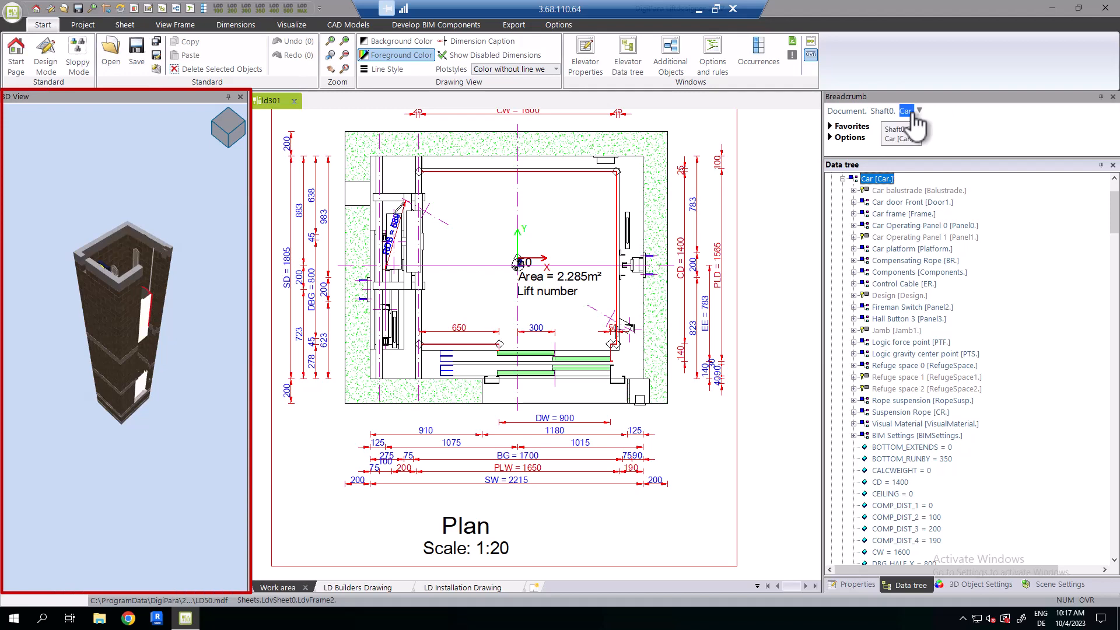
pyautogui.click(913, 202)
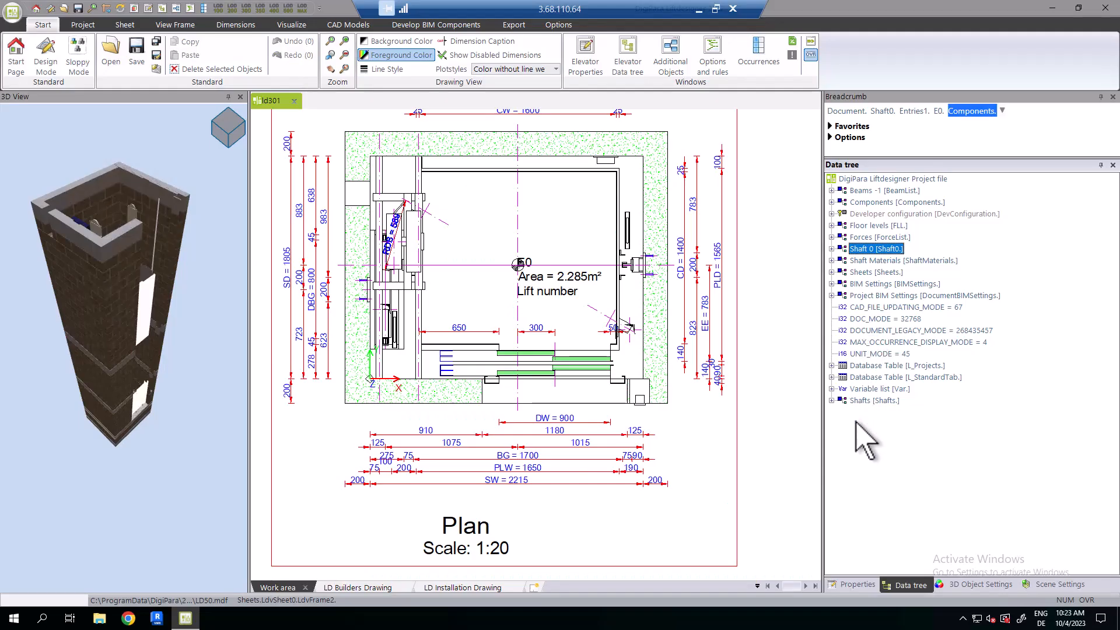
pyautogui.moveTo(600, 386)
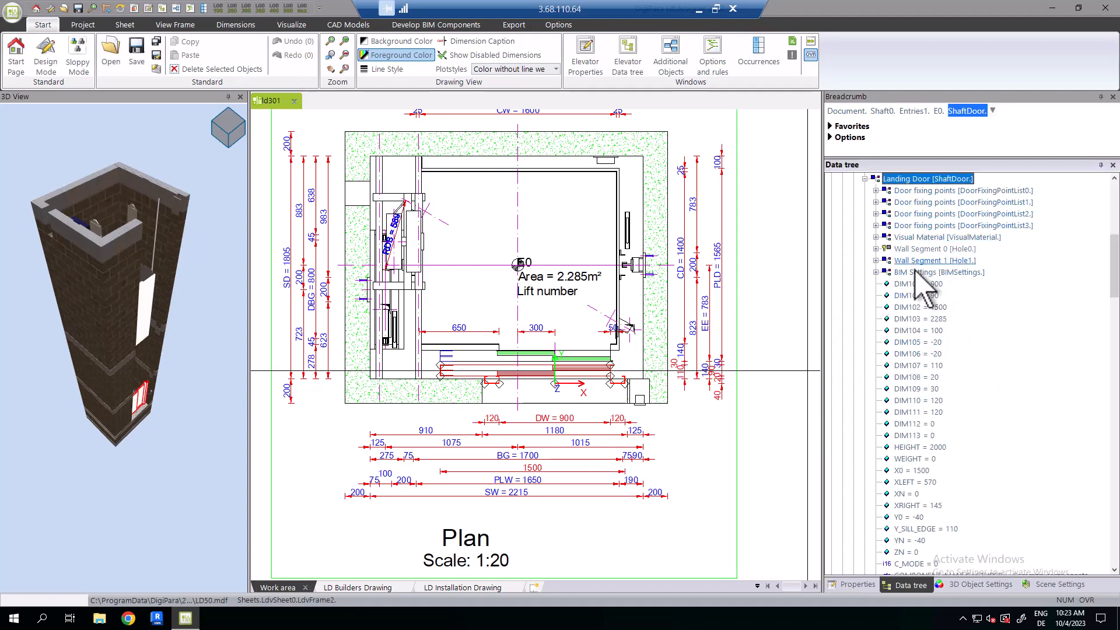
pyautogui.moveTo(929, 565)
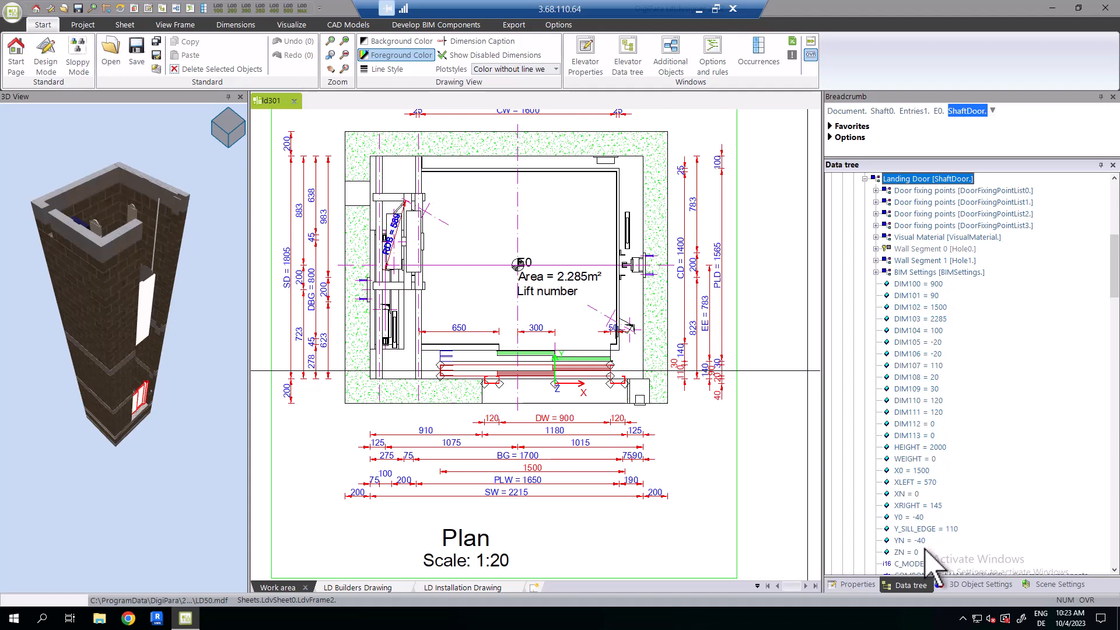
# Step: Show the landing door's properties and expand its [0196] Door Dimensions group
pyautogui.click(856, 585)
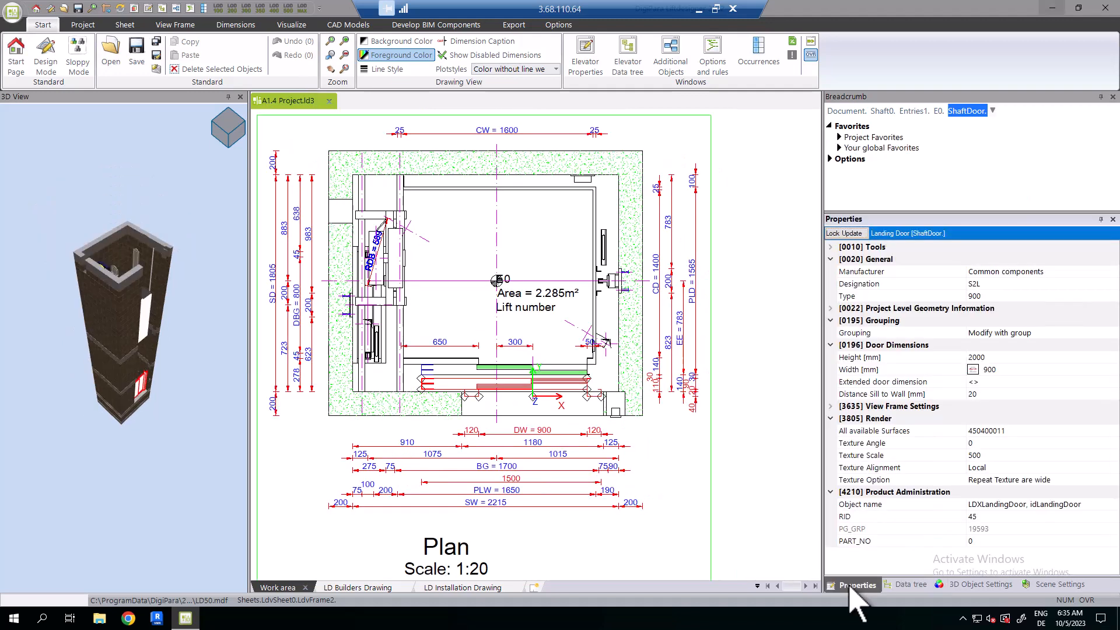
pyautogui.moveTo(886, 293)
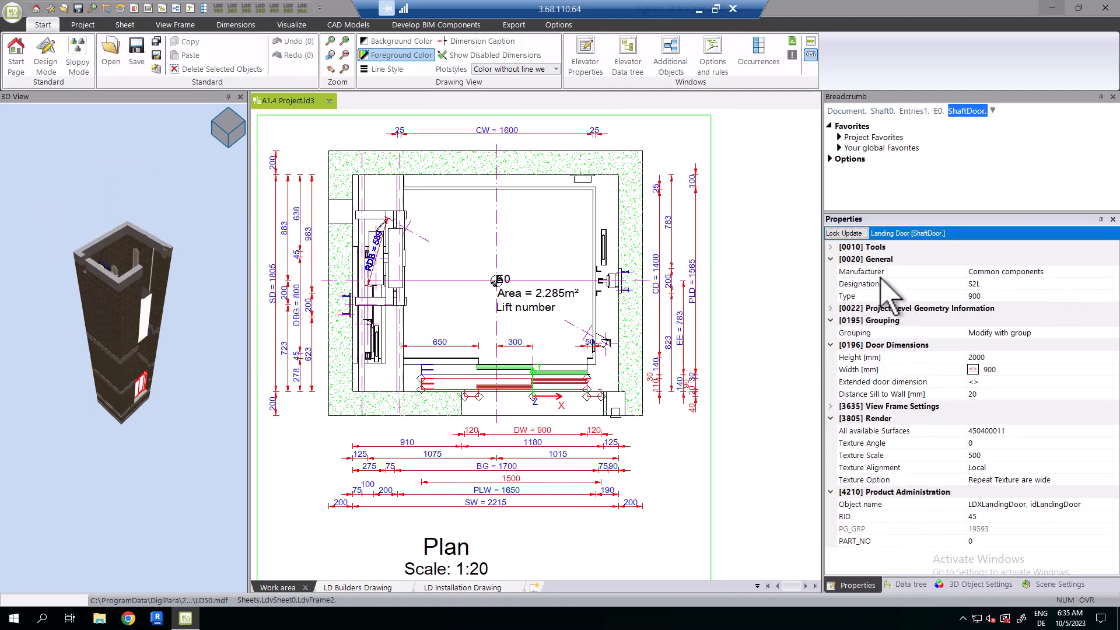
pyautogui.moveTo(903, 293)
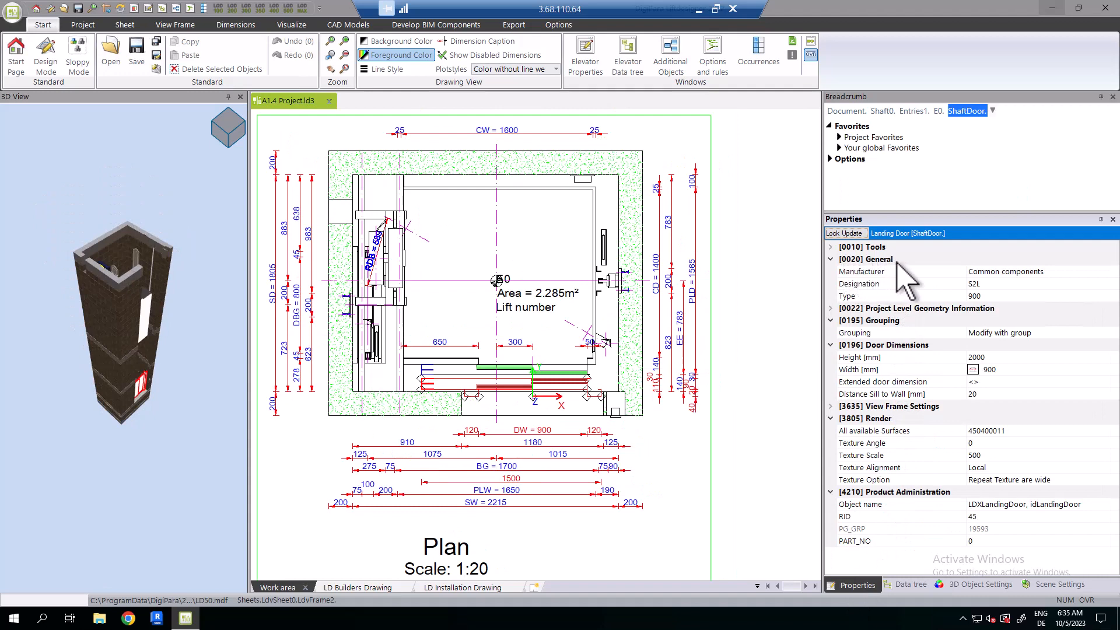
pyautogui.click(862, 283)
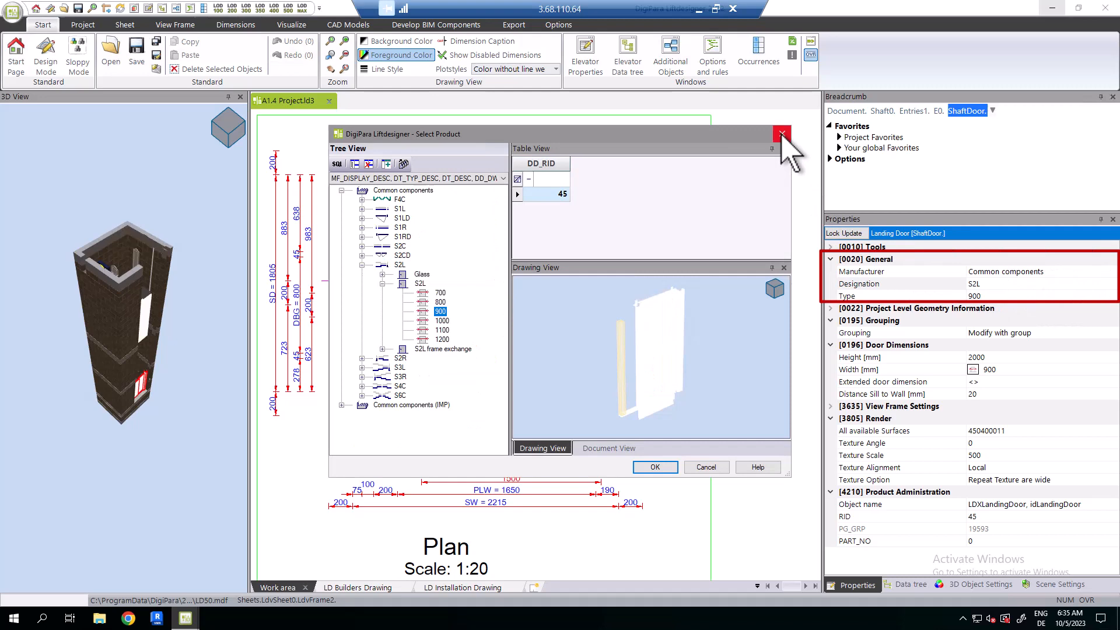
pyautogui.click(782, 134)
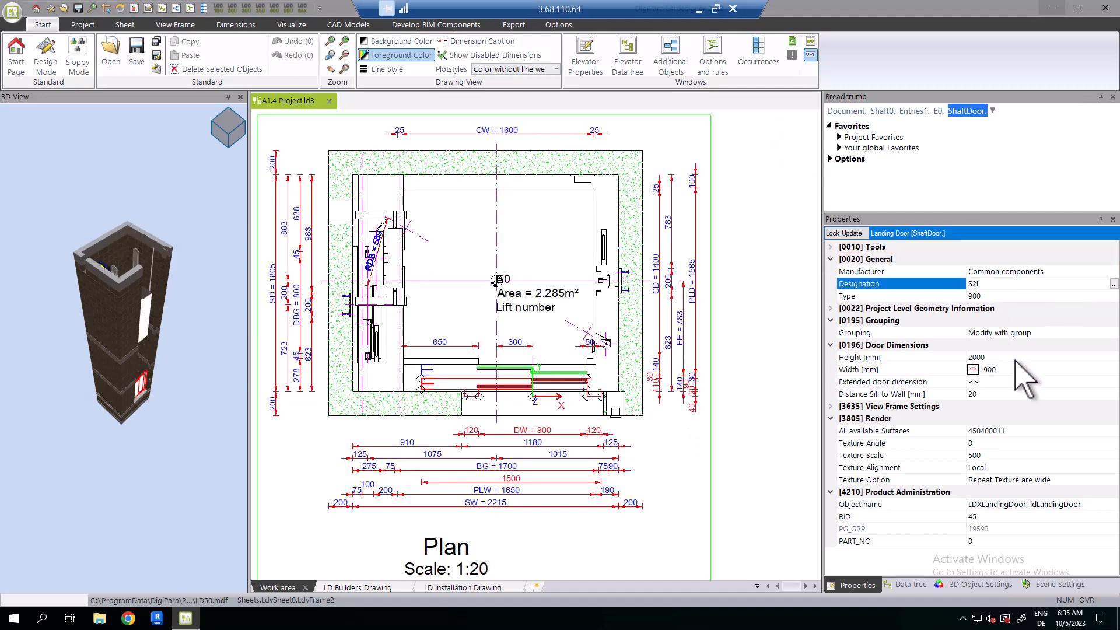
pyautogui.click(893, 382)
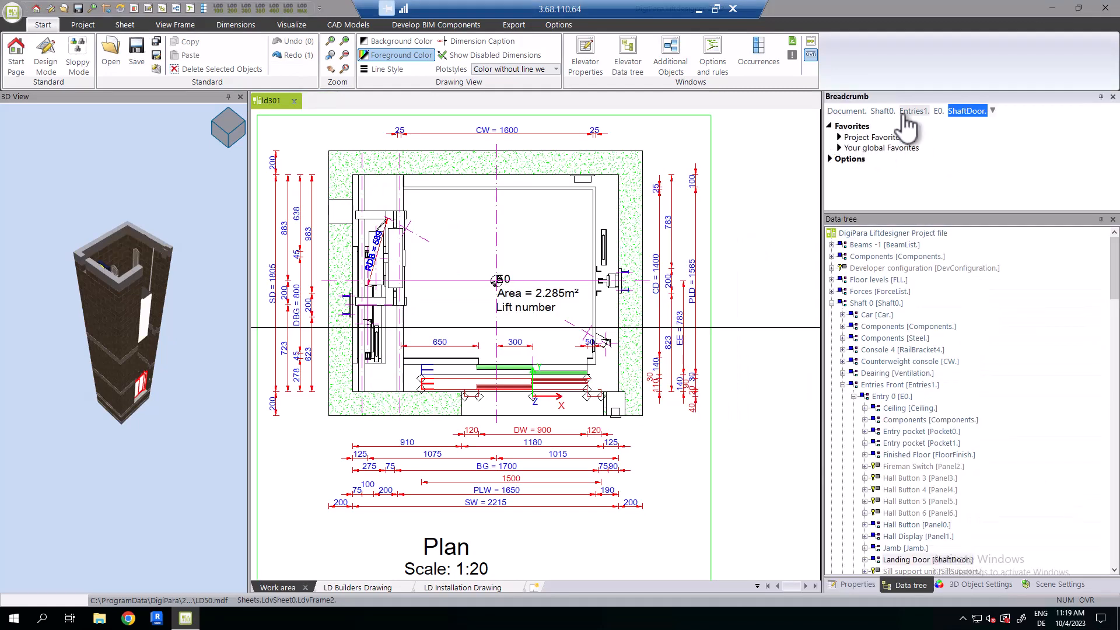
pyautogui.moveTo(986, 127)
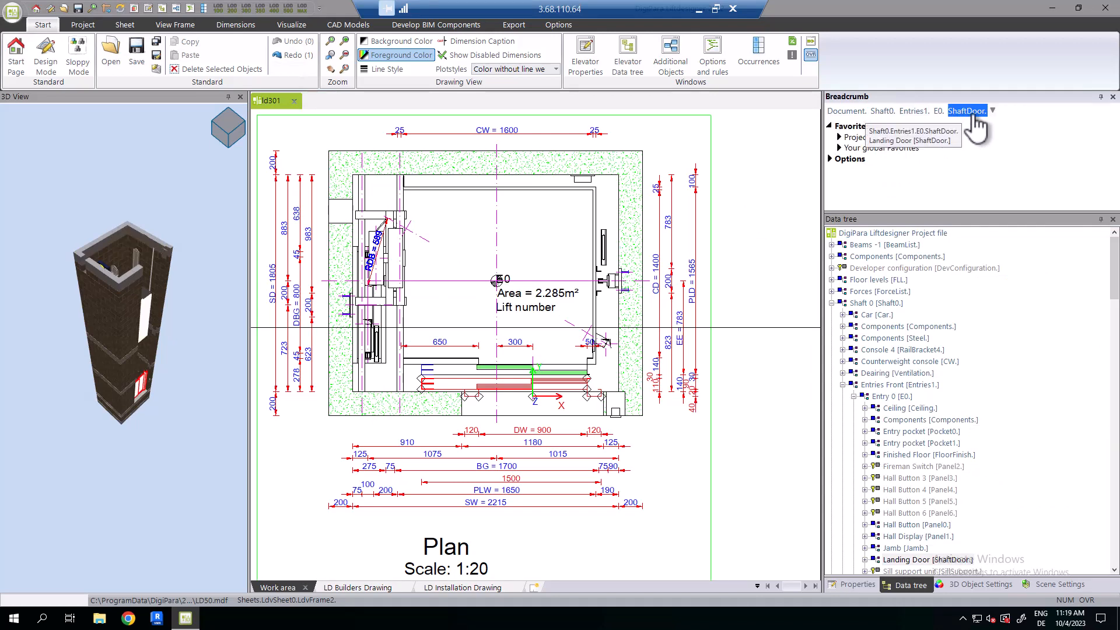
pyautogui.moveTo(915, 613)
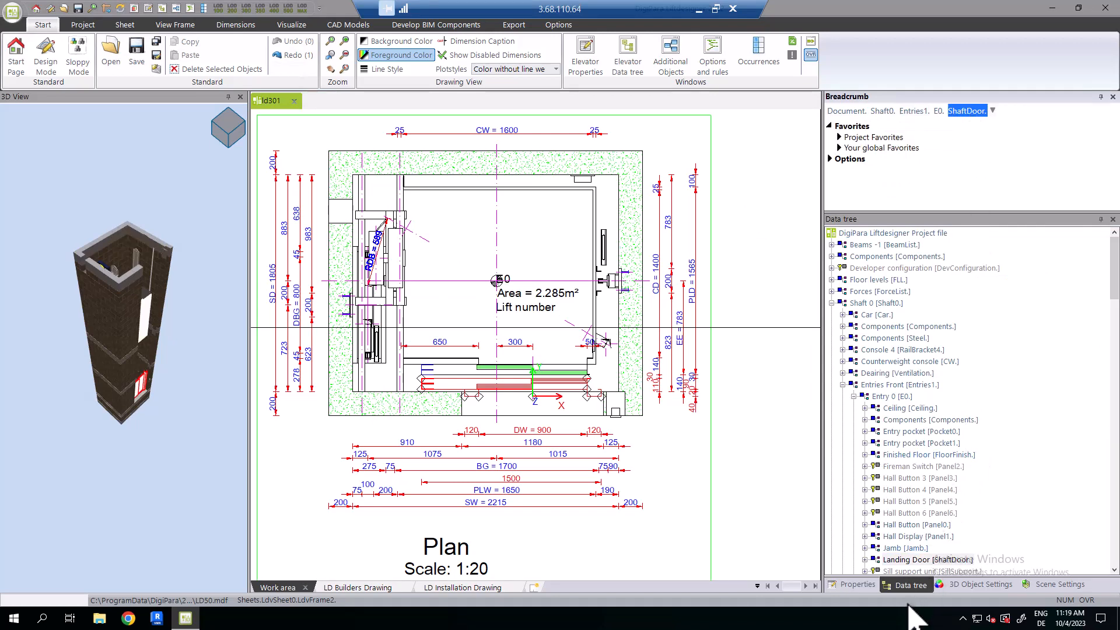
pyautogui.moveTo(908, 201)
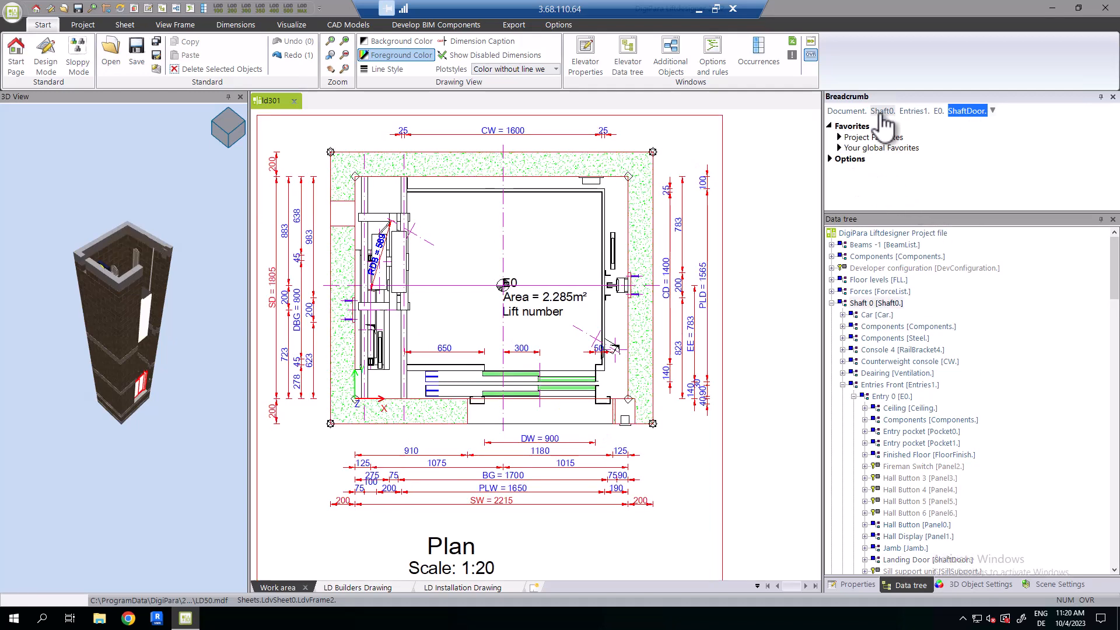
# Step: Browse Shaft 0's components via the breadcrumb and jump to the Entries Front level
pyautogui.click(884, 111)
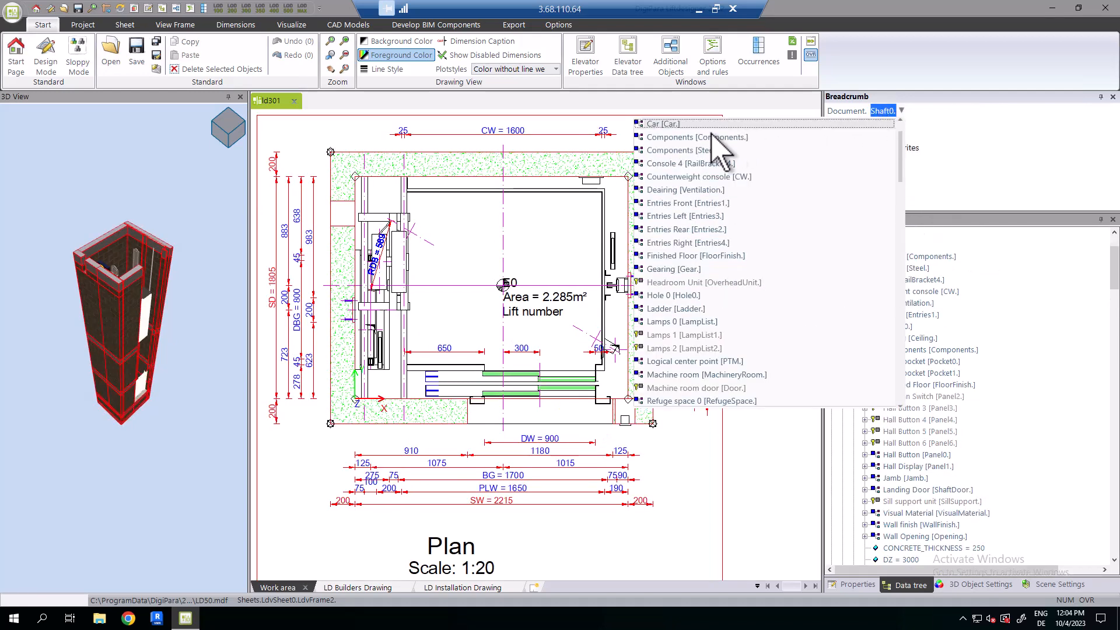
pyautogui.click(689, 202)
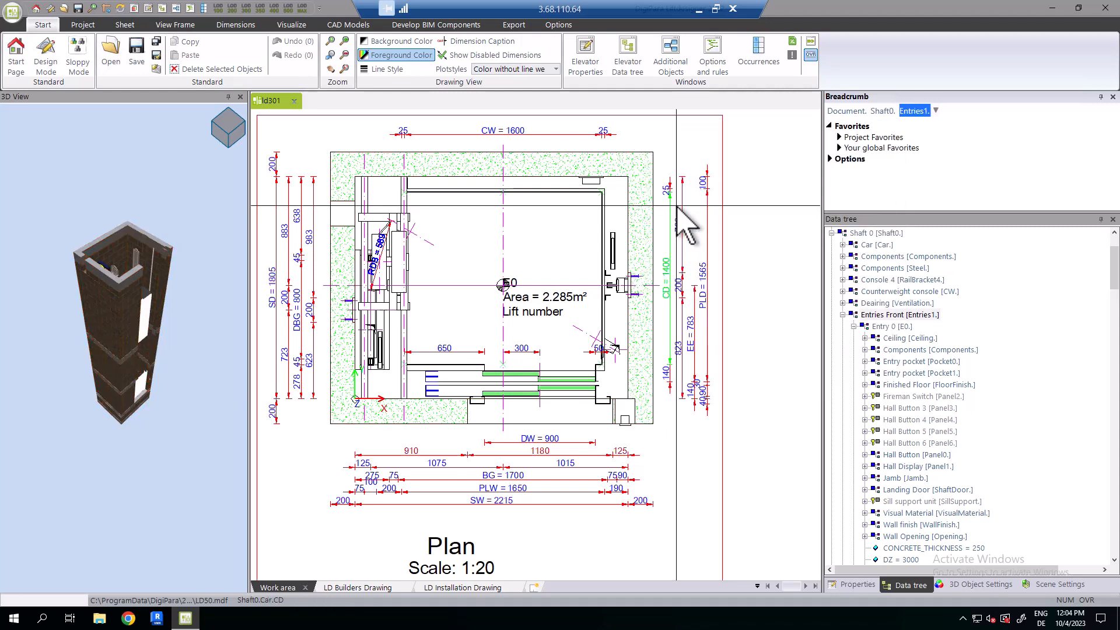
pyautogui.click(934, 111)
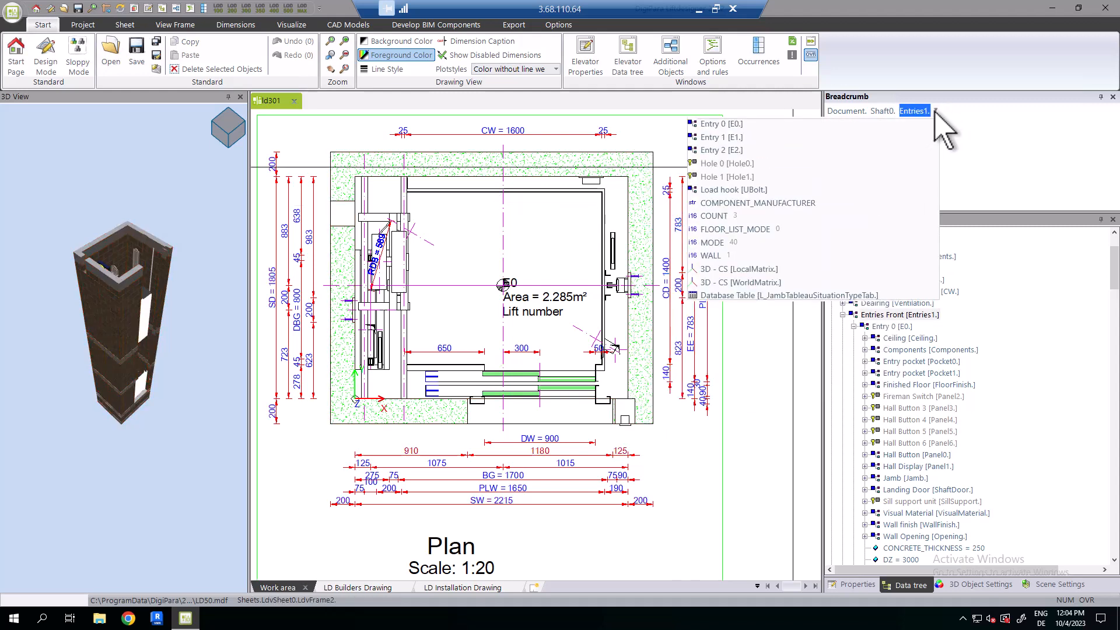
pyautogui.click(932, 111)
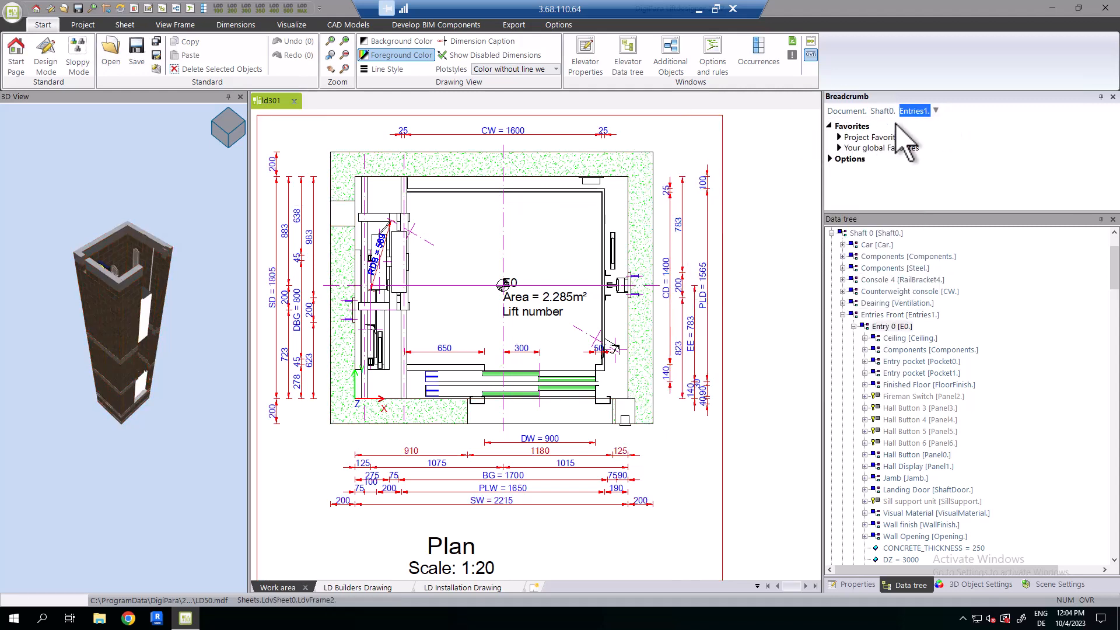
# Step: List Entry 0's parts and then the landing door's dimension parameters (height 2000)
pyautogui.click(938, 111)
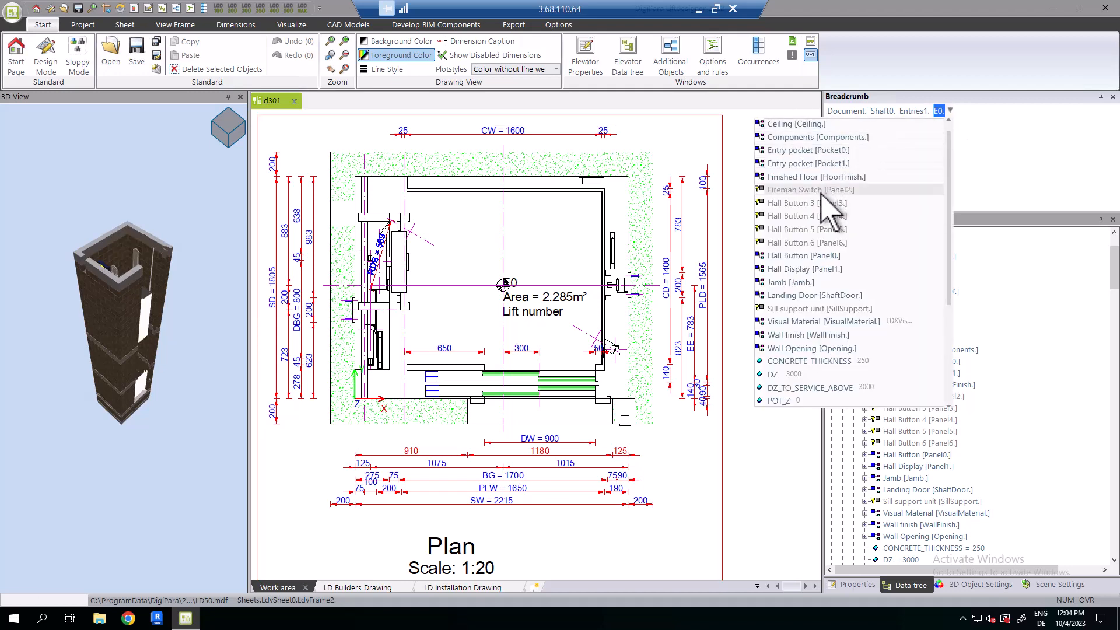
pyautogui.moveTo(814, 283)
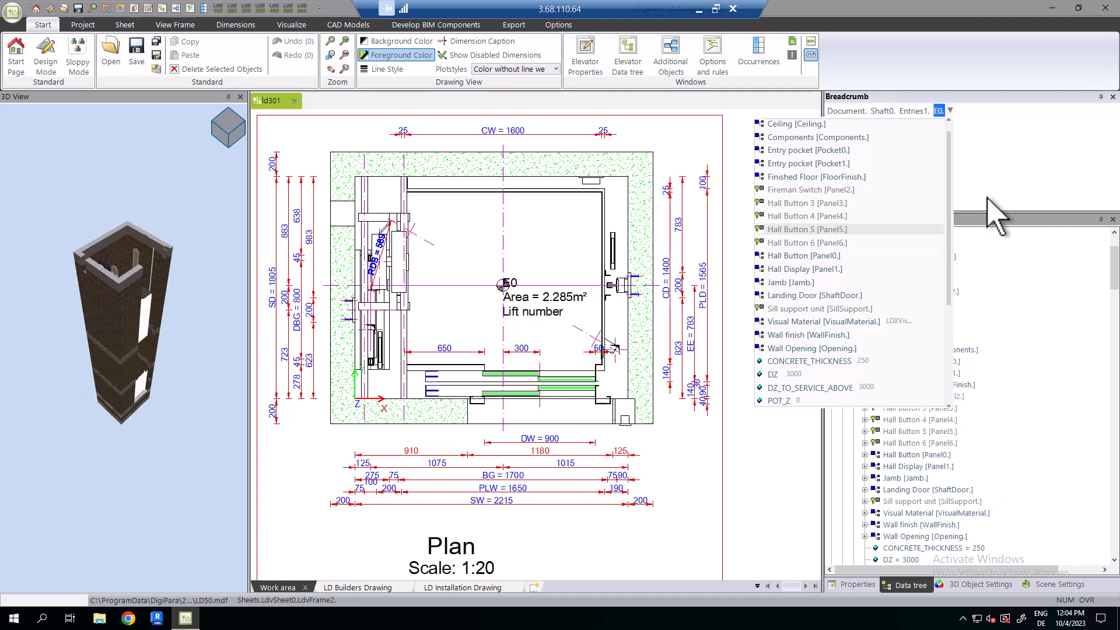
pyautogui.click(950, 113)
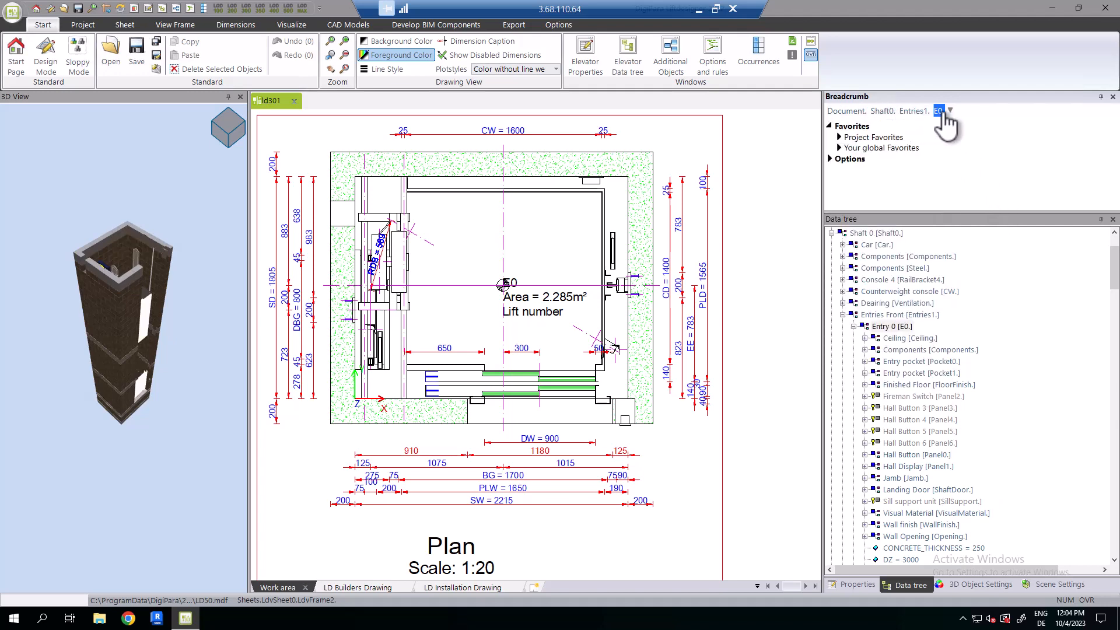
pyautogui.click(950, 111)
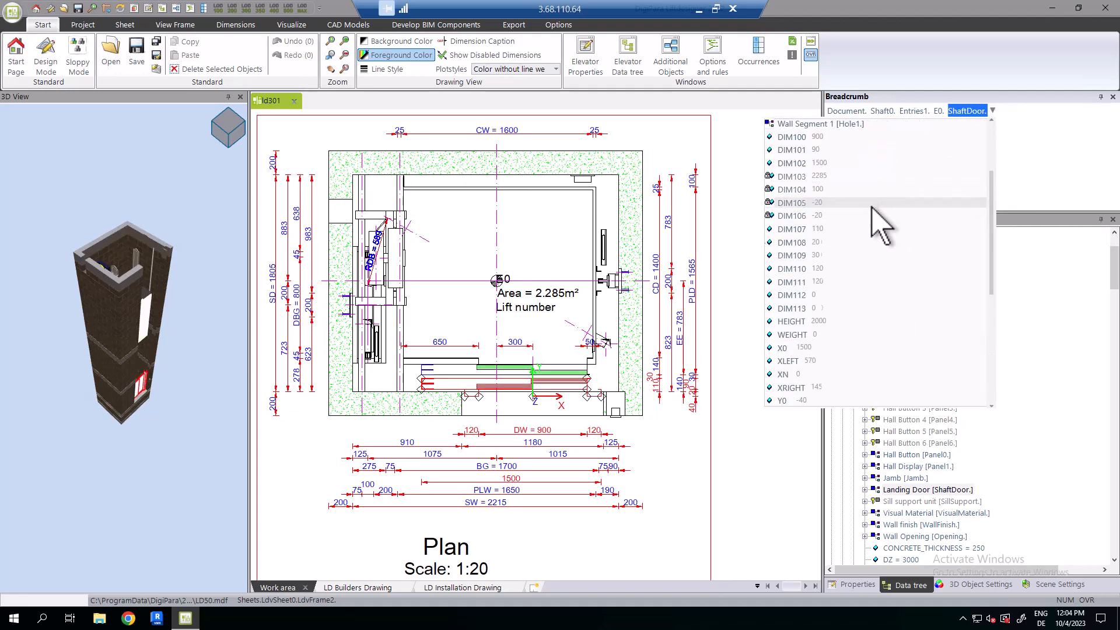
# Step: Add ShaftDoor to project and global favorites and tick Show Profiles
pyautogui.scroll(3)
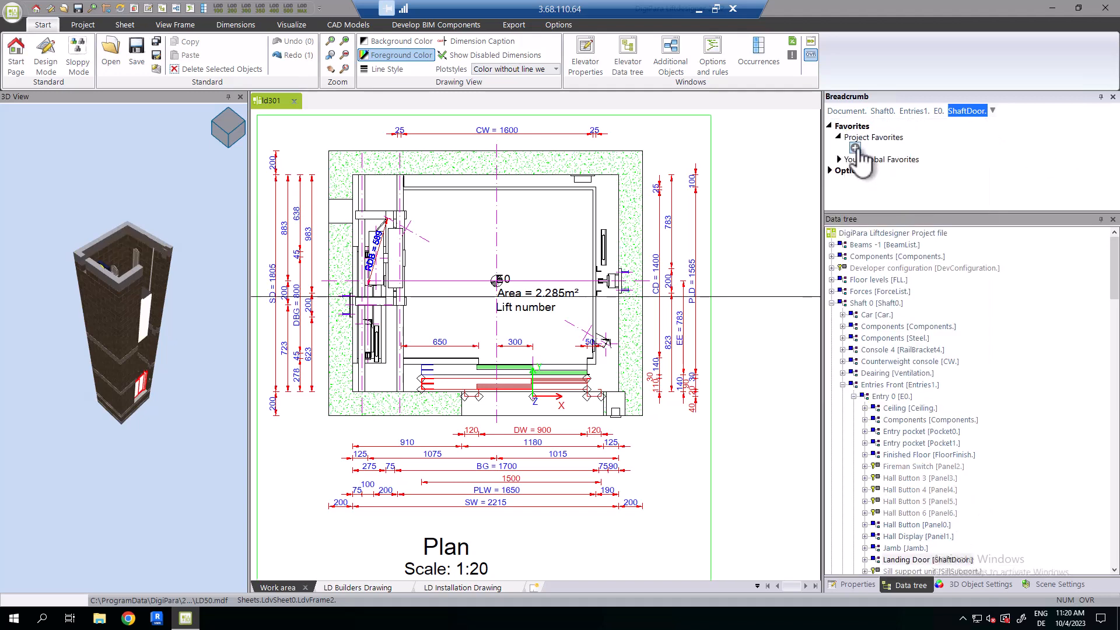
pyautogui.click(856, 149)
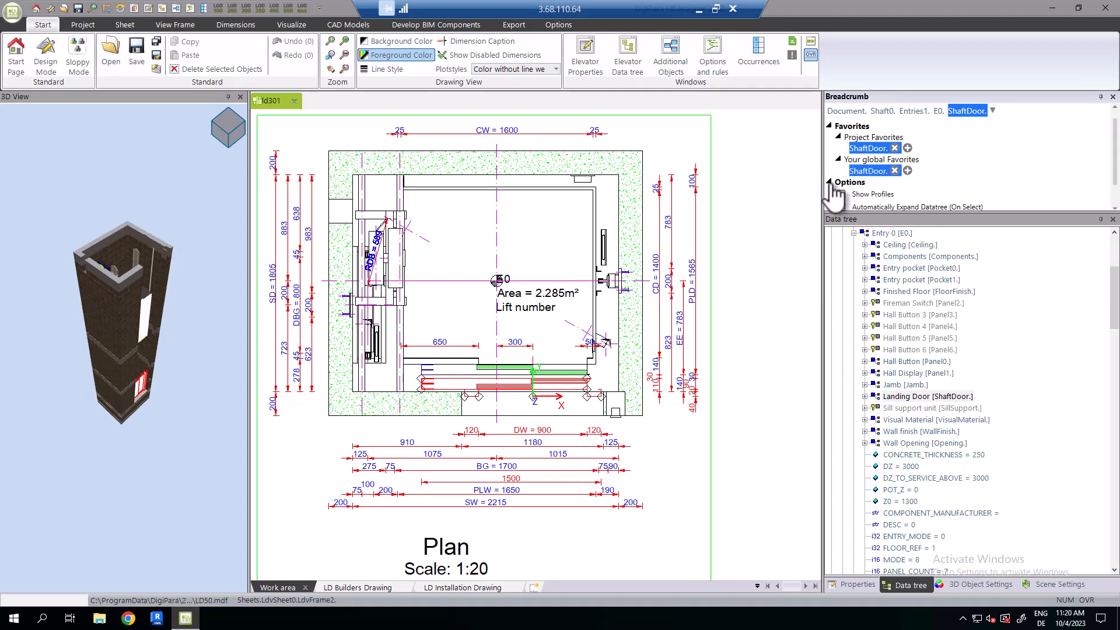
pyautogui.click(841, 194)
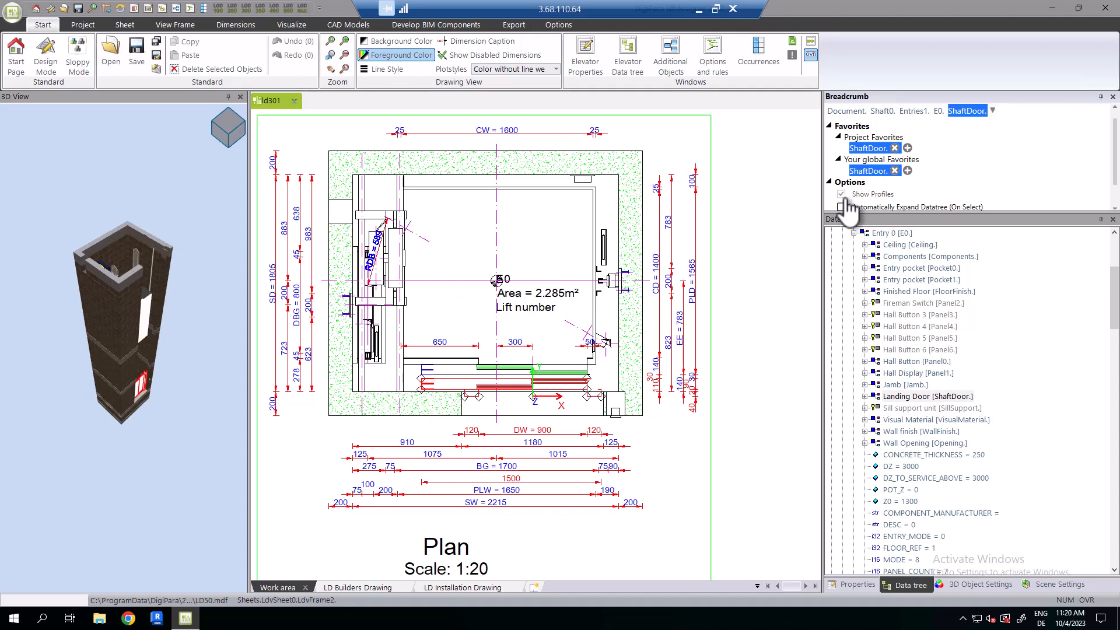
pyautogui.click(462, 587)
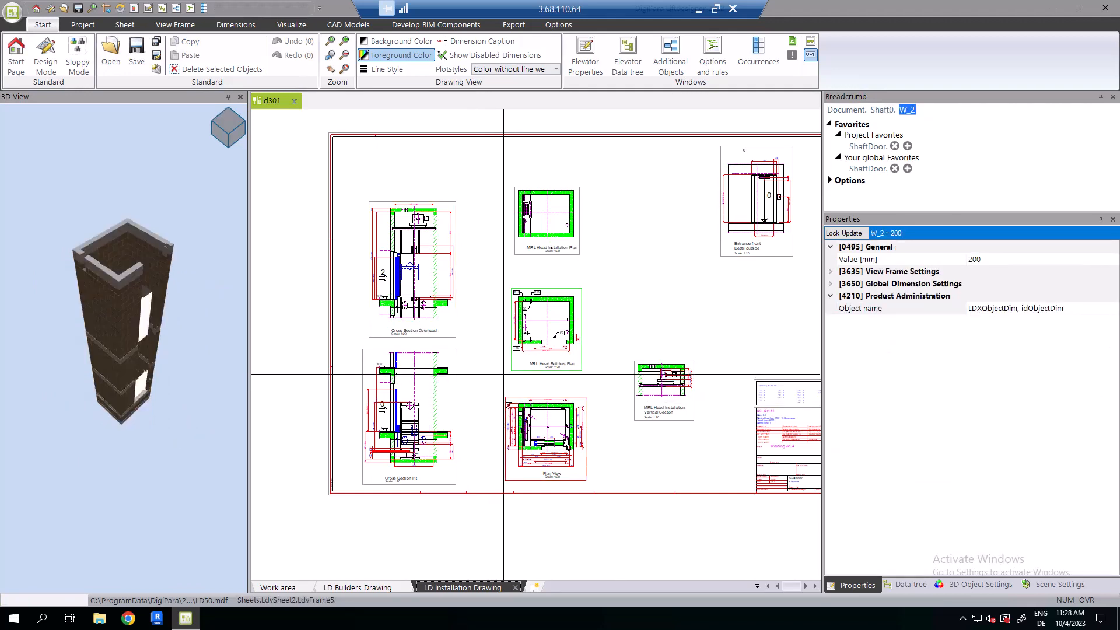
pyautogui.click(290, 25)
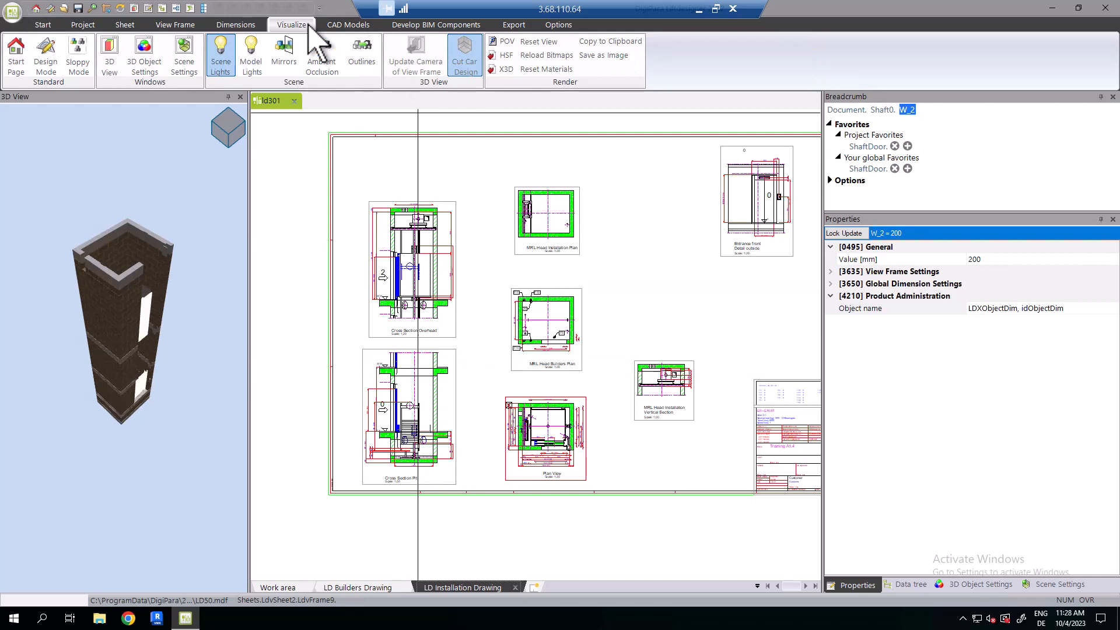
pyautogui.click(241, 97)
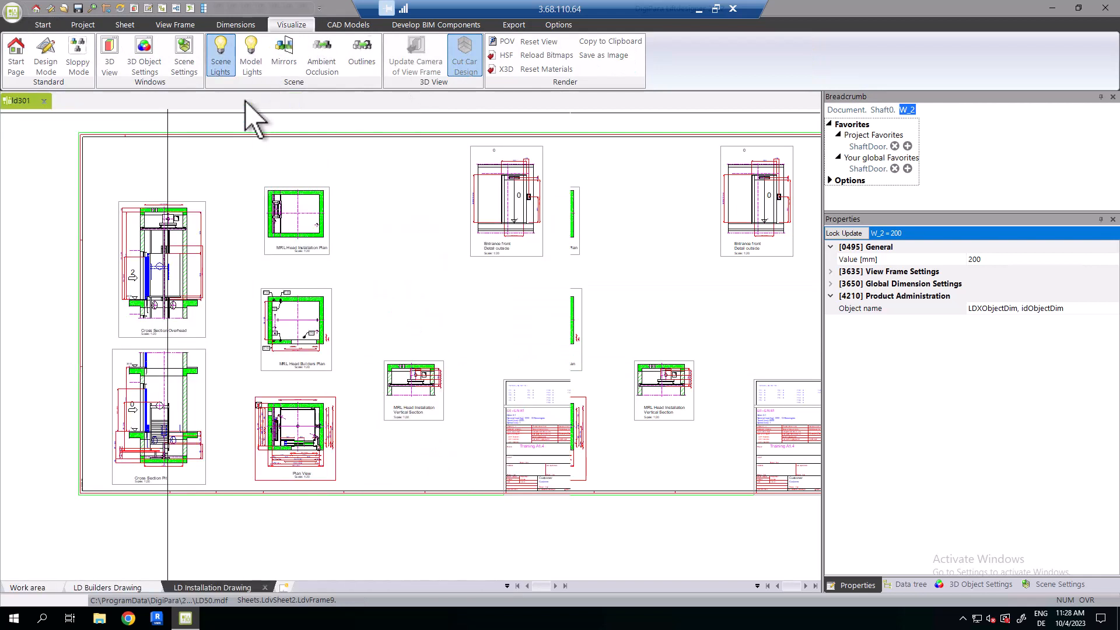
pyautogui.click(108, 53)
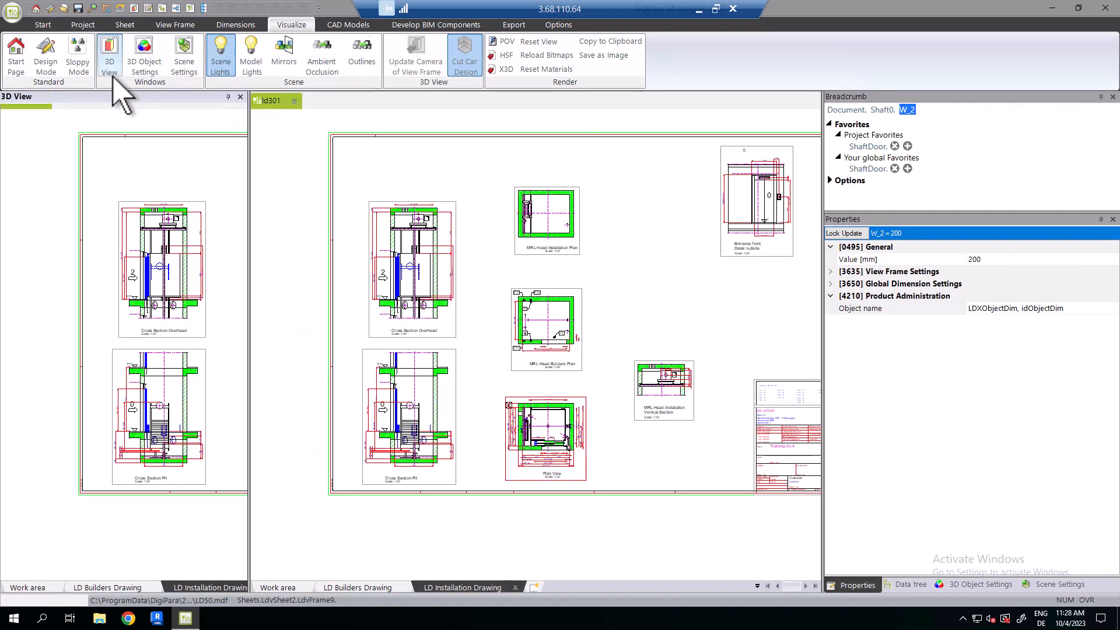
pyautogui.click(109, 53)
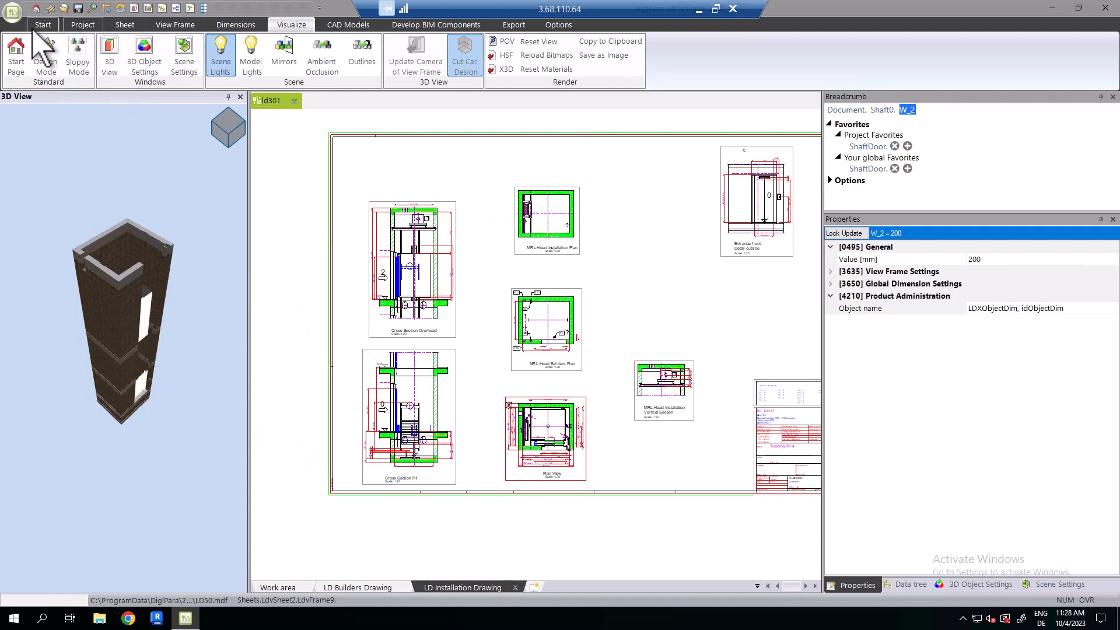
pyautogui.click(42, 25)
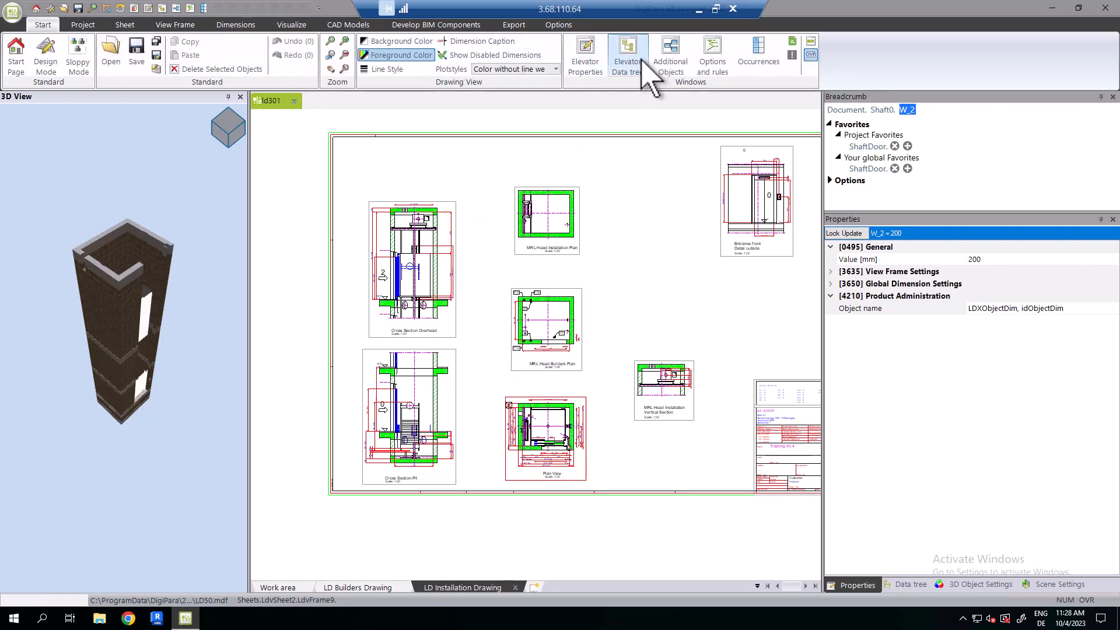
pyautogui.moveTo(562, 97)
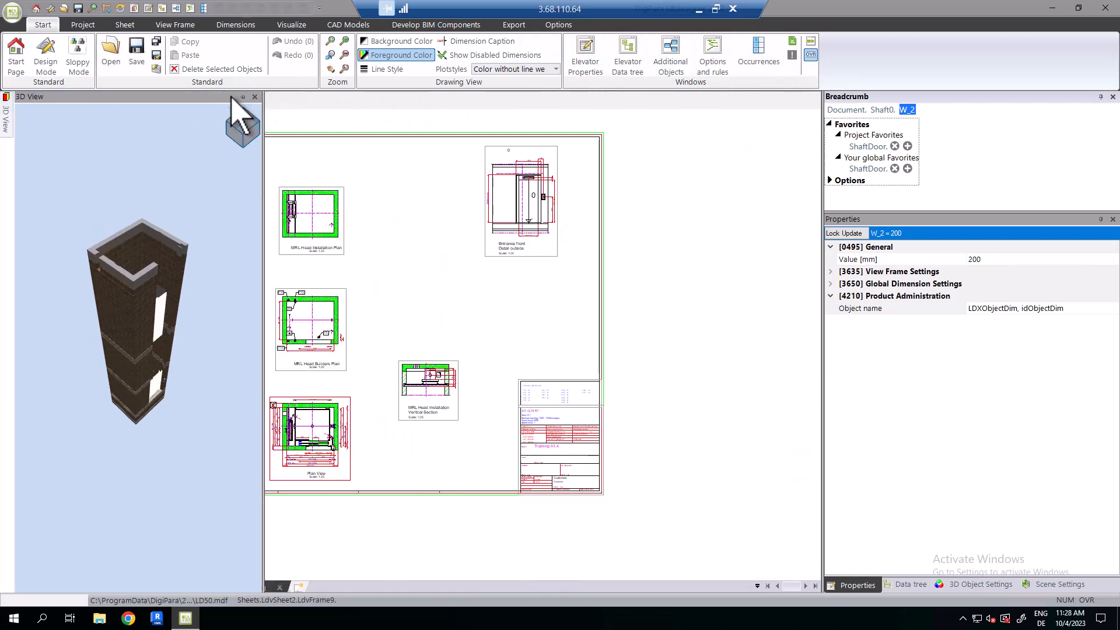
pyautogui.moveTo(14, 142)
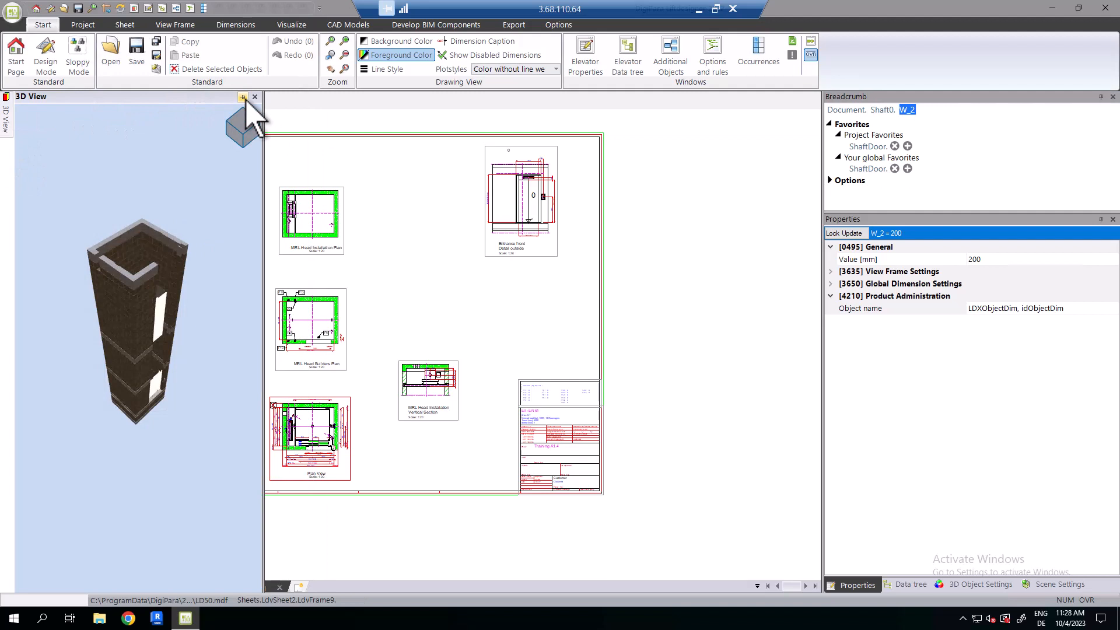
# Step: Pin the 3D View docking window to auto-hide so the drawing sheets fill the left area
pyautogui.click(254, 97)
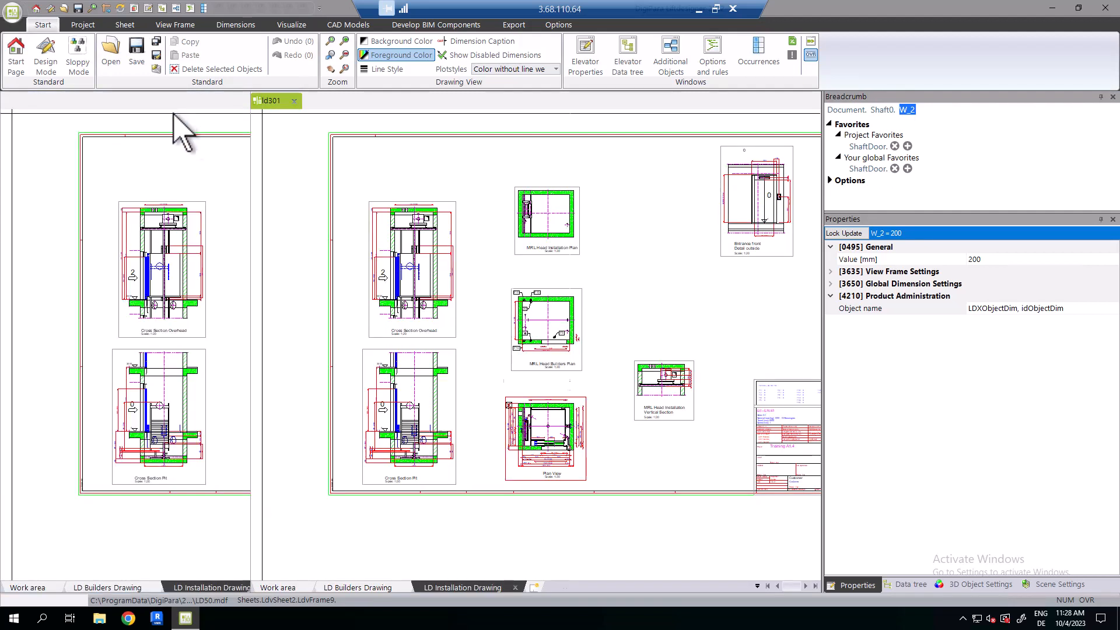